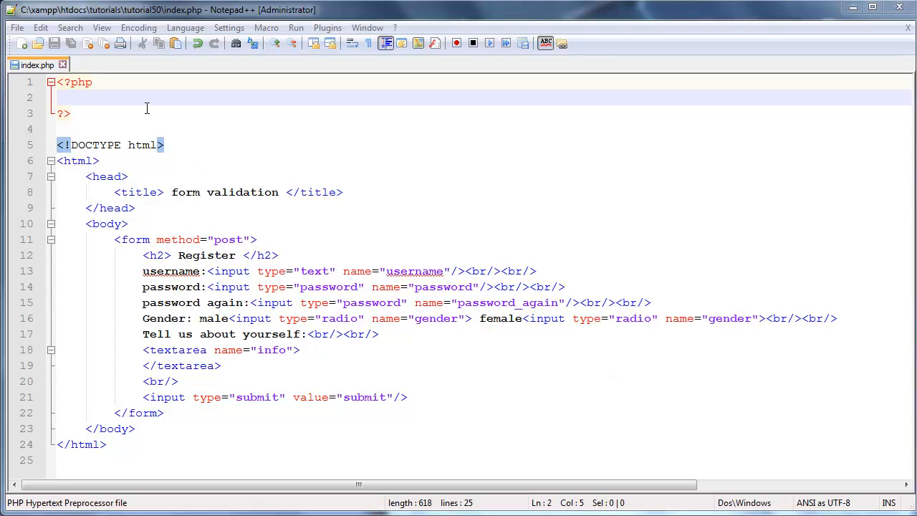
mouse_move(246, 262)
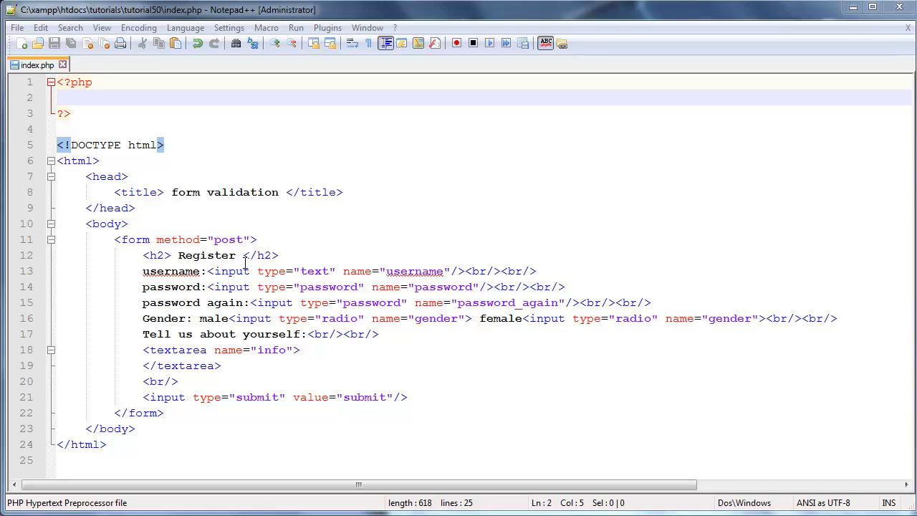
Step: Add value="male" and value="female" to the line-16 gender radios and save index.php
left_click_drag(142, 302, 178, 381)
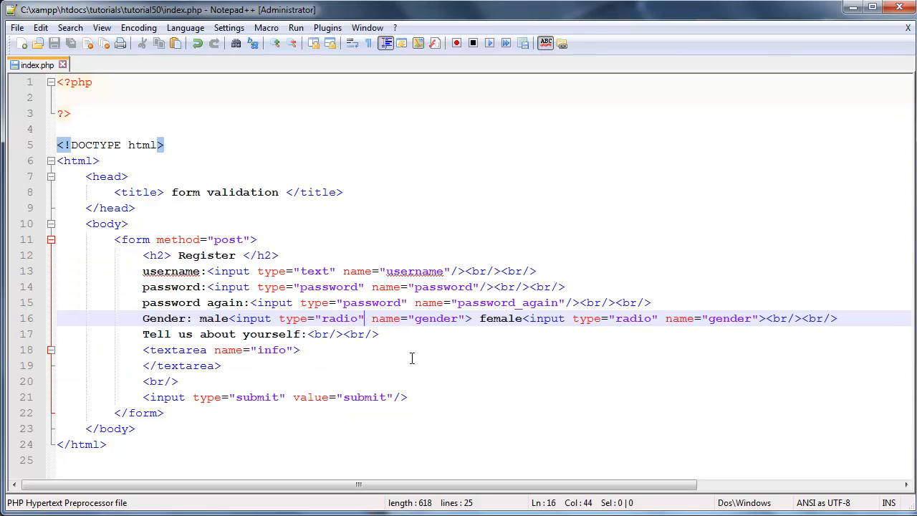
mouse_move(424, 413)
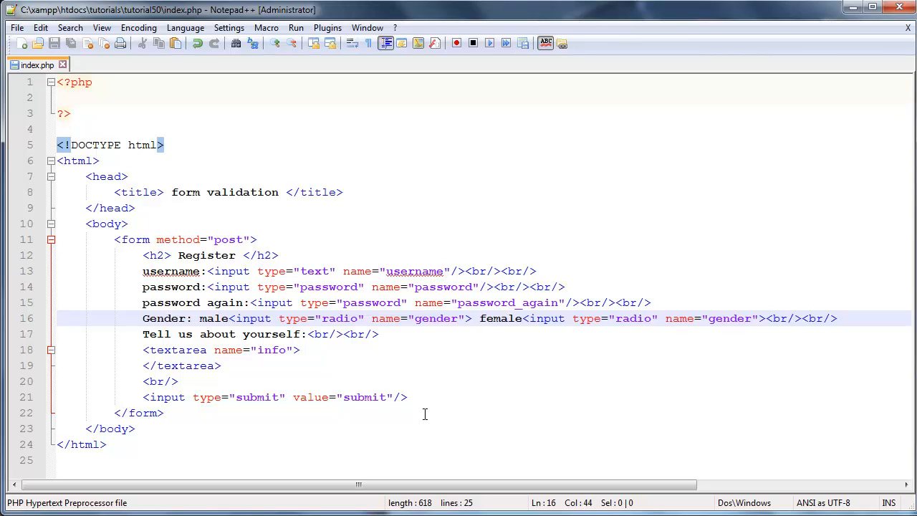
mouse_move(272, 325)
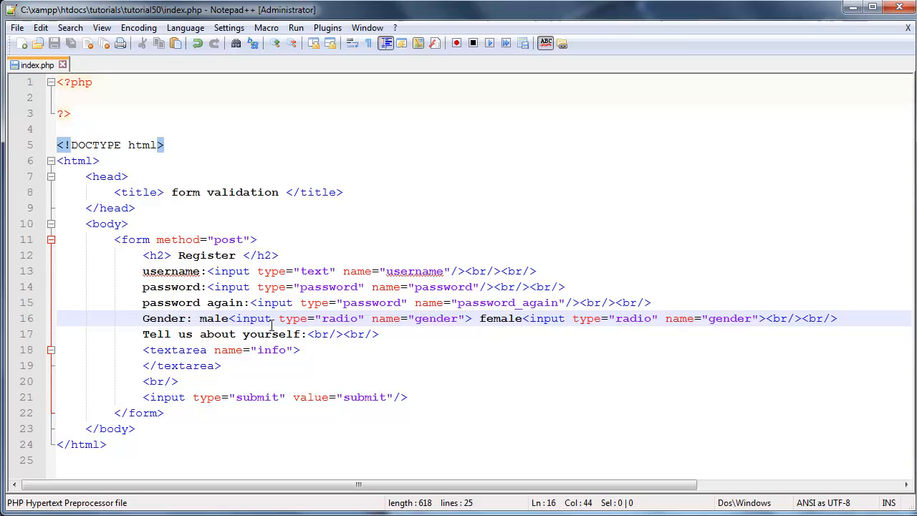
left_click(556, 318)
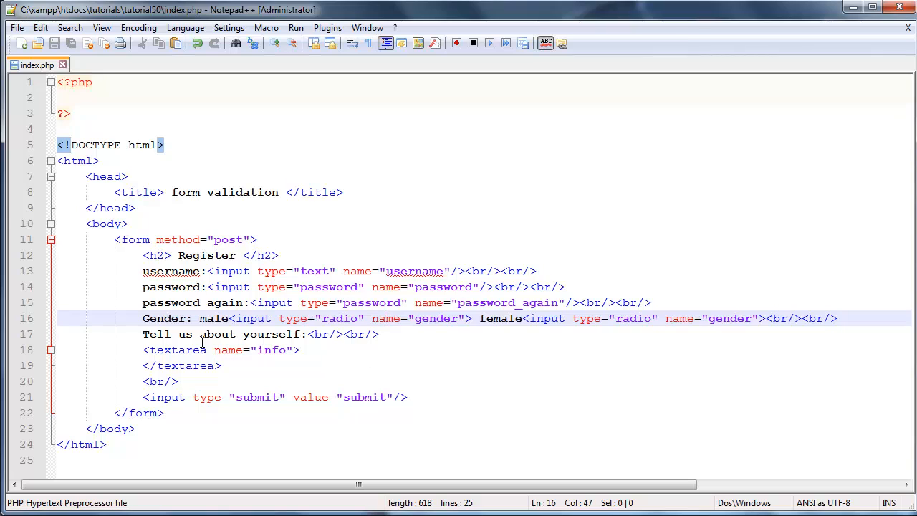
double_click(214, 318)
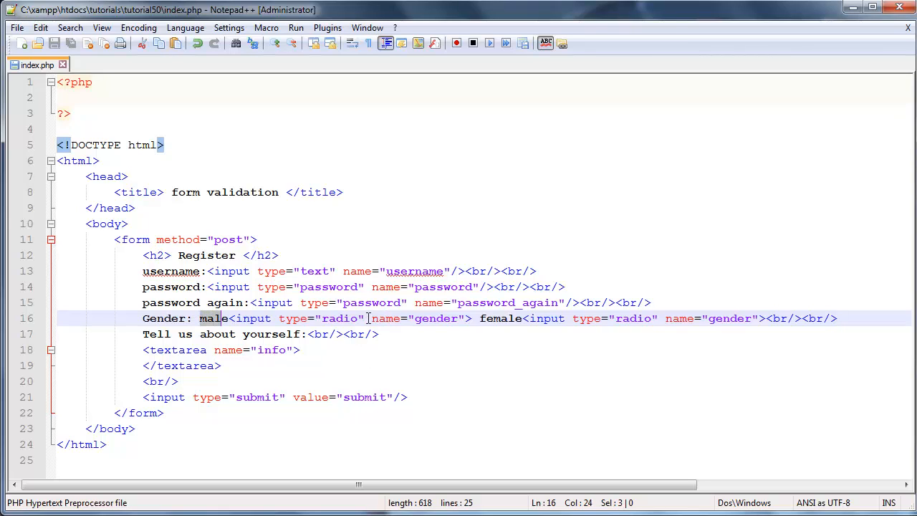
type("val")
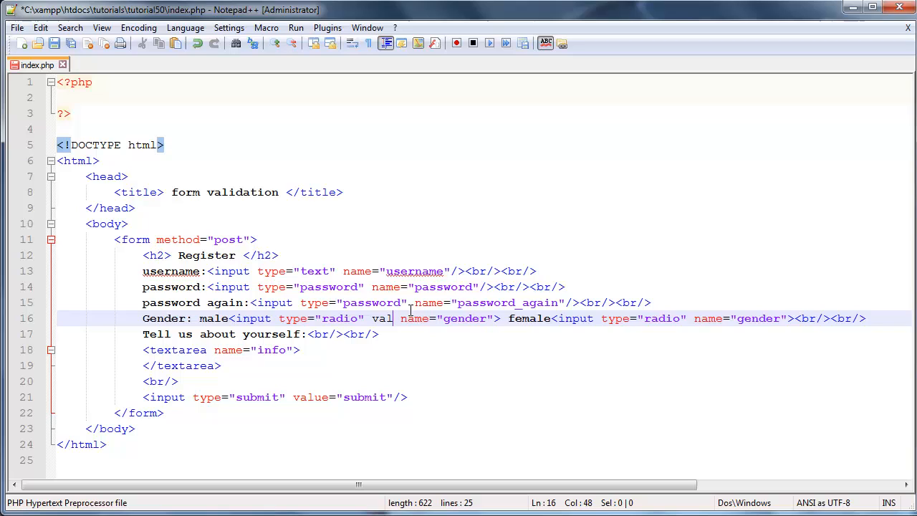
type("ue=")
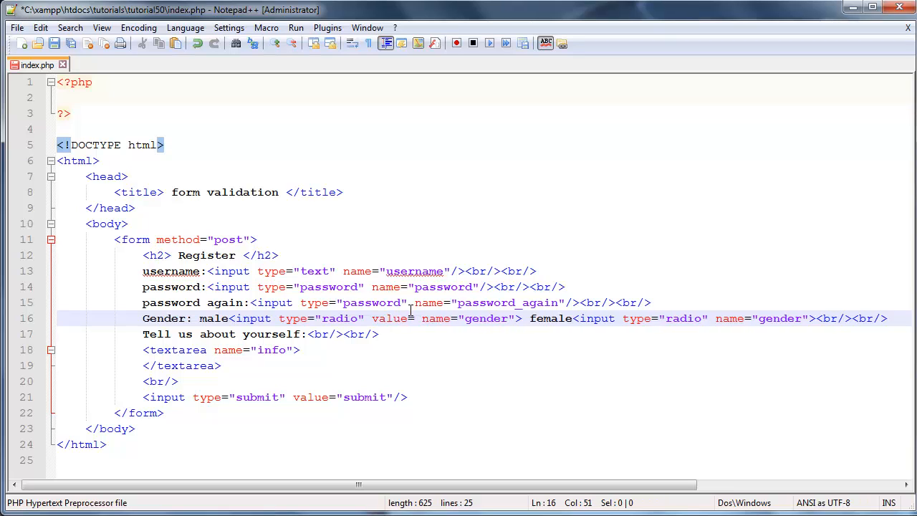
type("male\"")
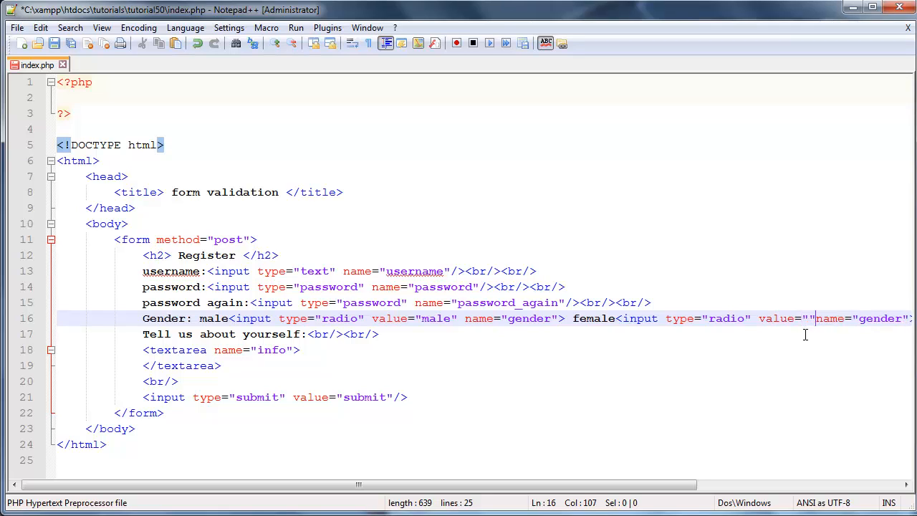
type("fem")
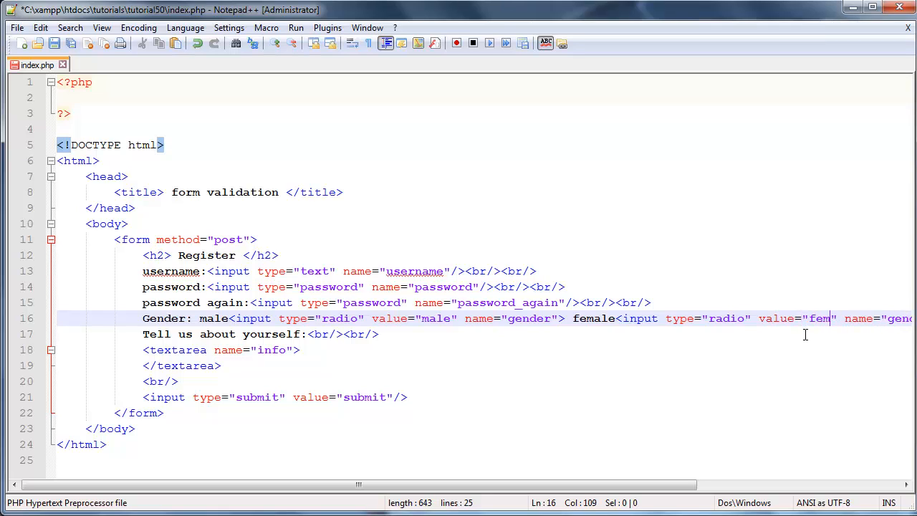
type("ale")
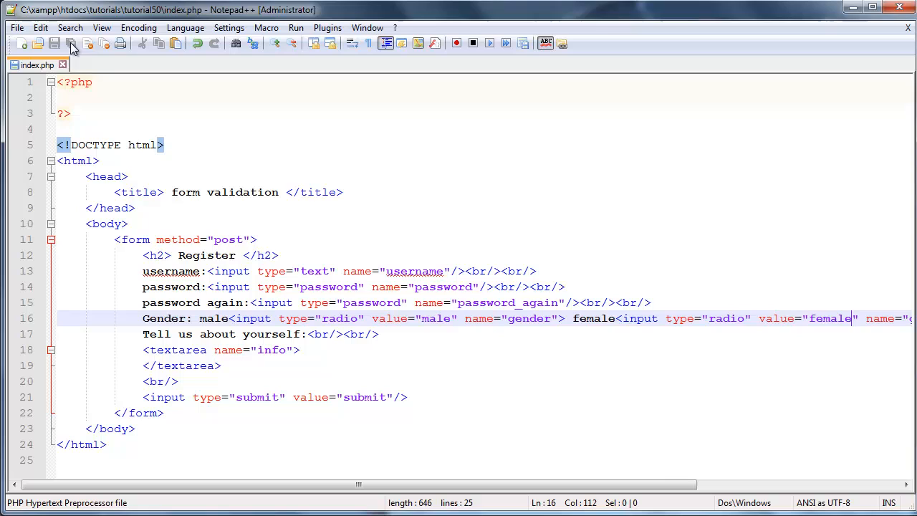
left_click(111, 98)
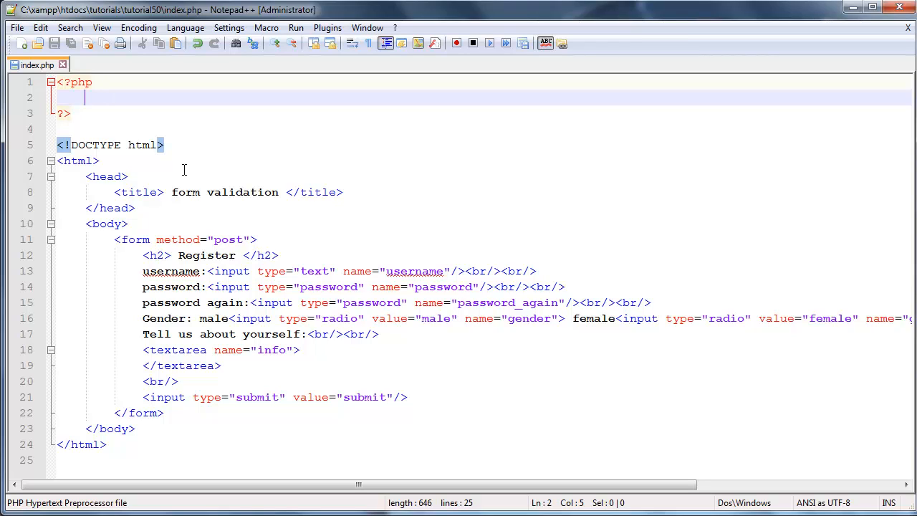
mouse_move(65, 161)
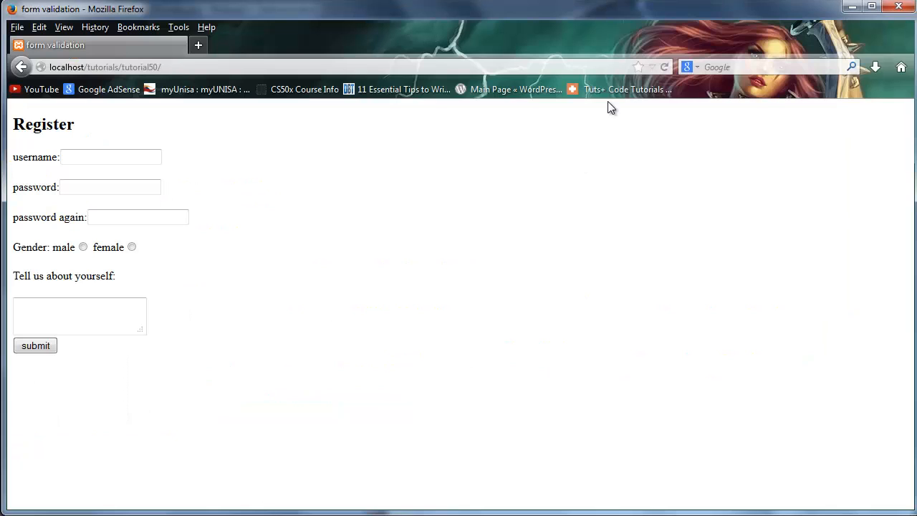
mouse_move(91, 208)
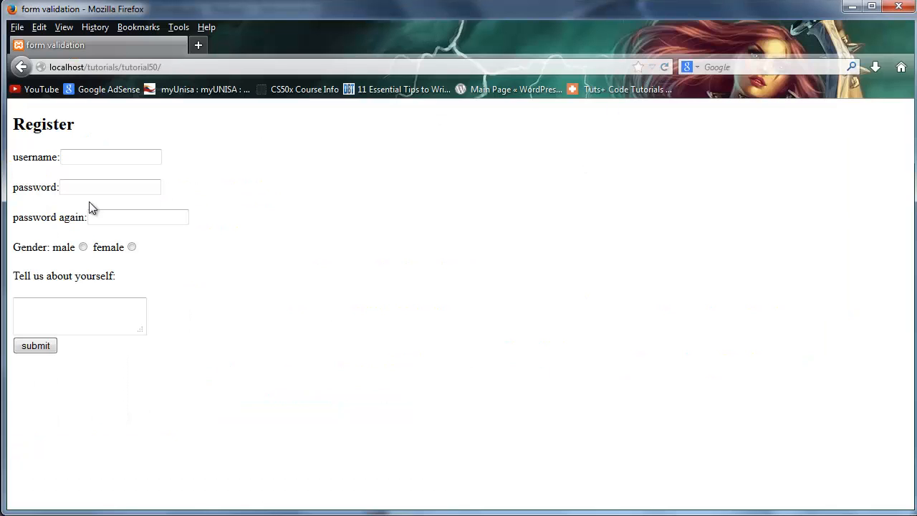
Step: Show the tutorial50 Register form in Firefox and try its username, password and about fields
left_click(111, 157)
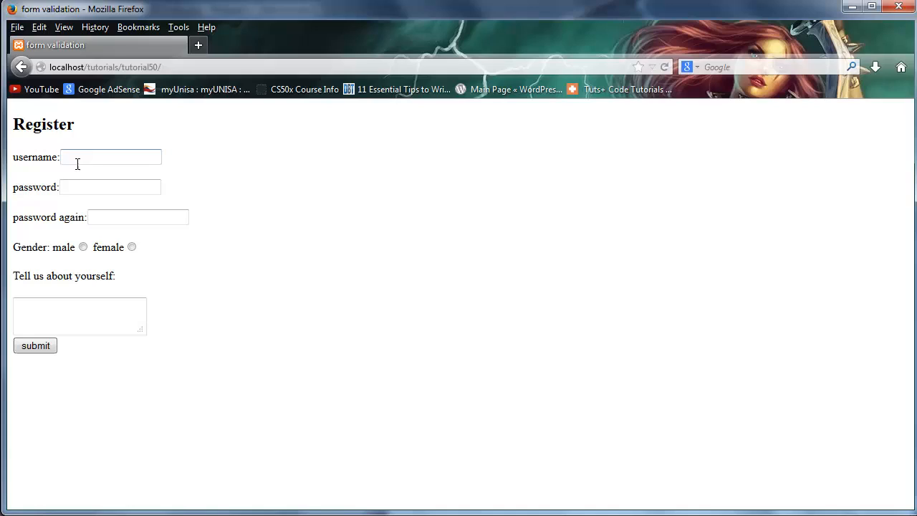
left_click(111, 187)
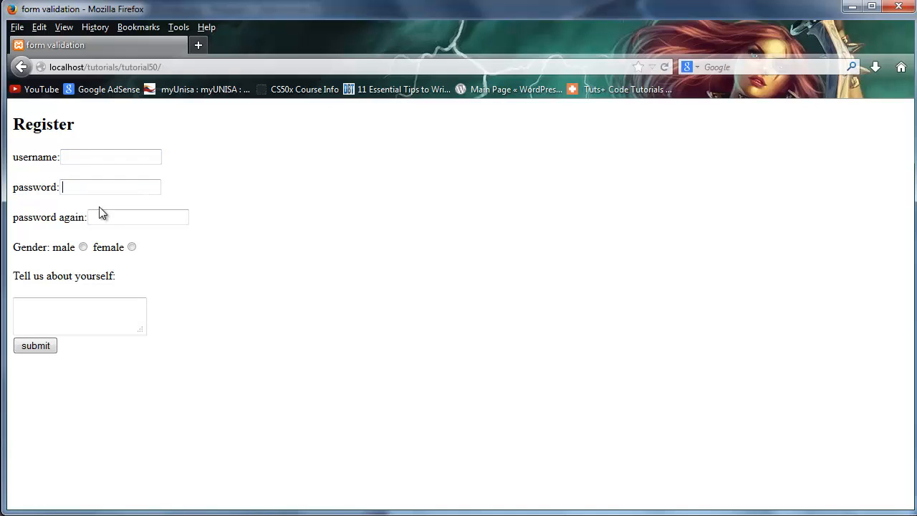
left_click(138, 216)
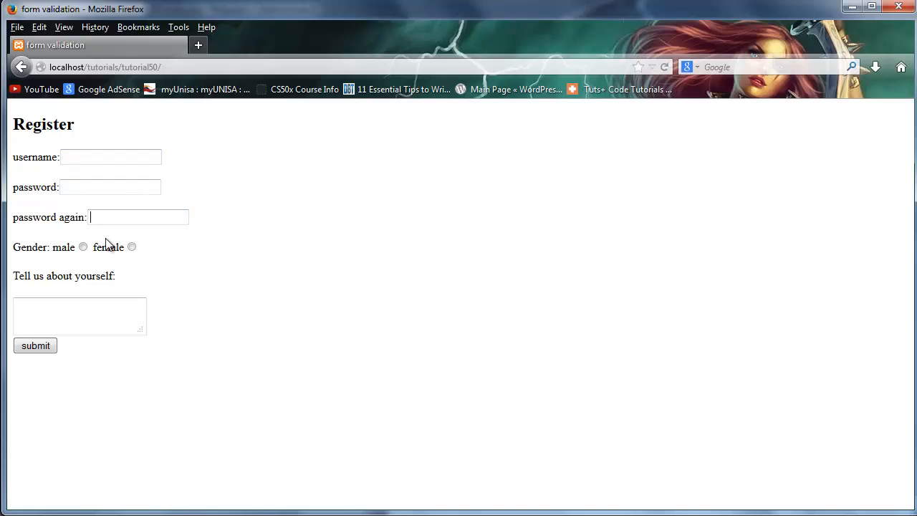
mouse_move(66, 334)
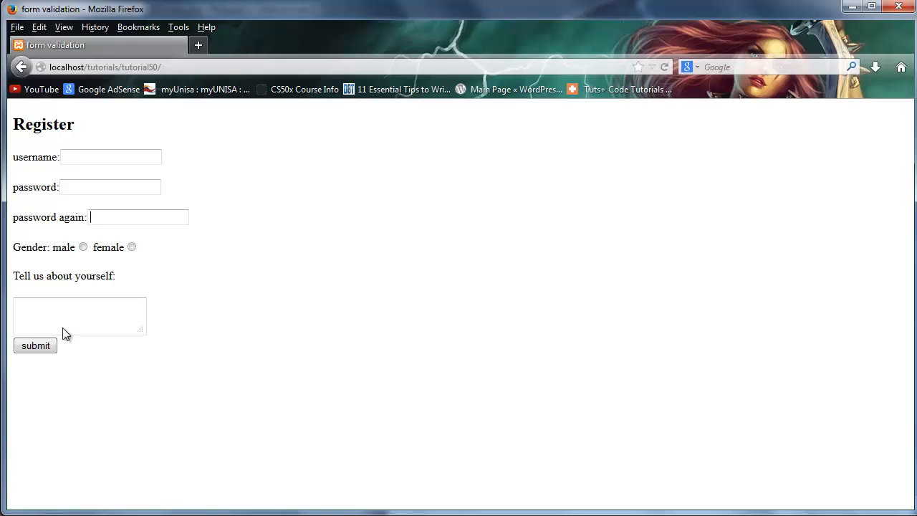
left_click(111, 156)
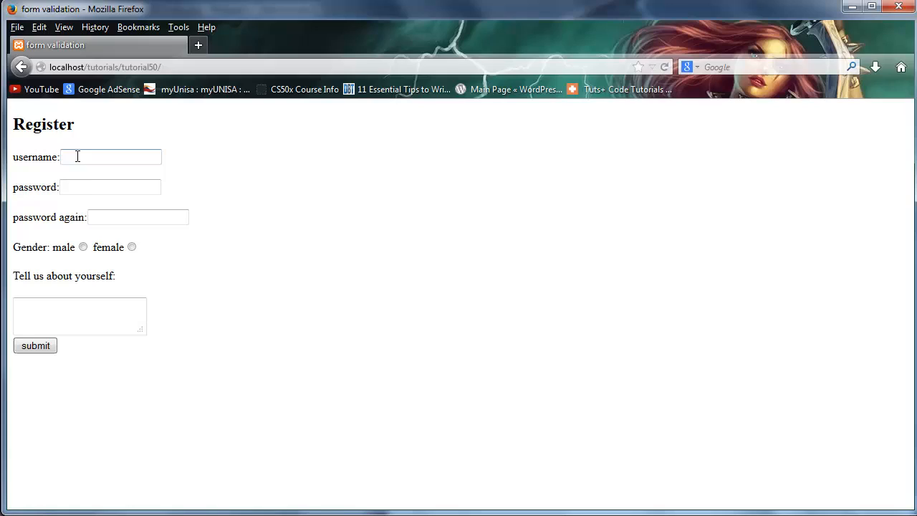
mouse_move(83, 210)
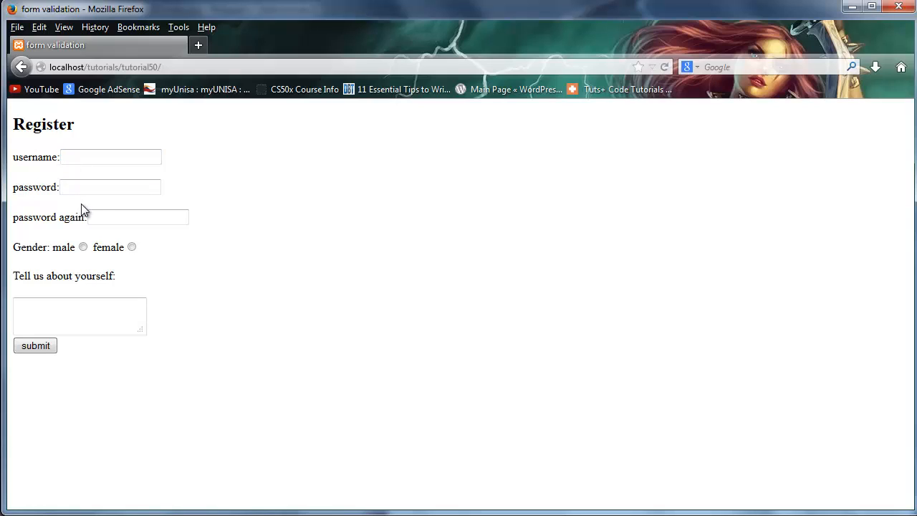
left_click(80, 316)
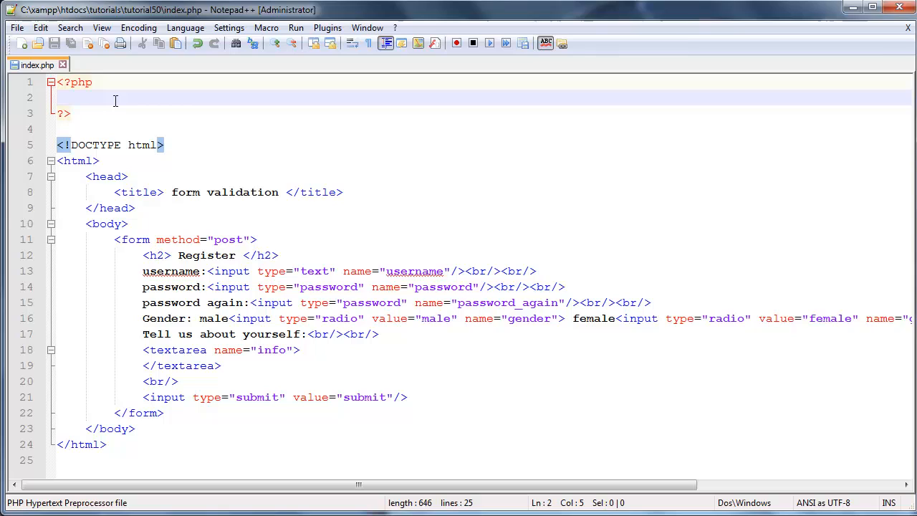
Step: Type an empty($_POST['']) check into the PHP block, then delete it
type("empty")
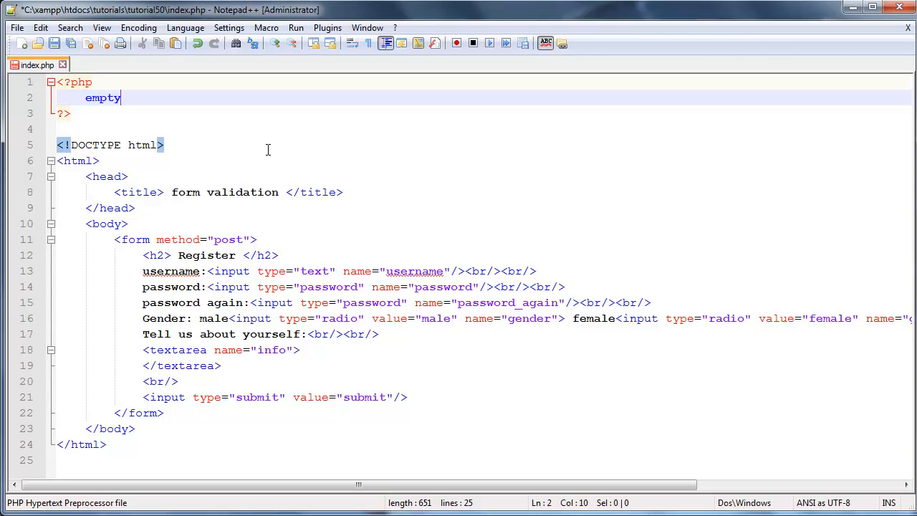
type("()")
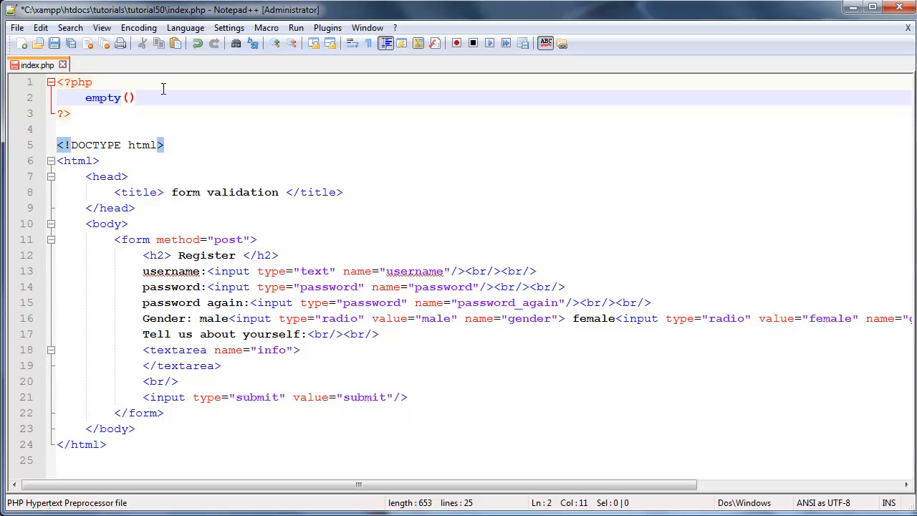
type("$_POST[")
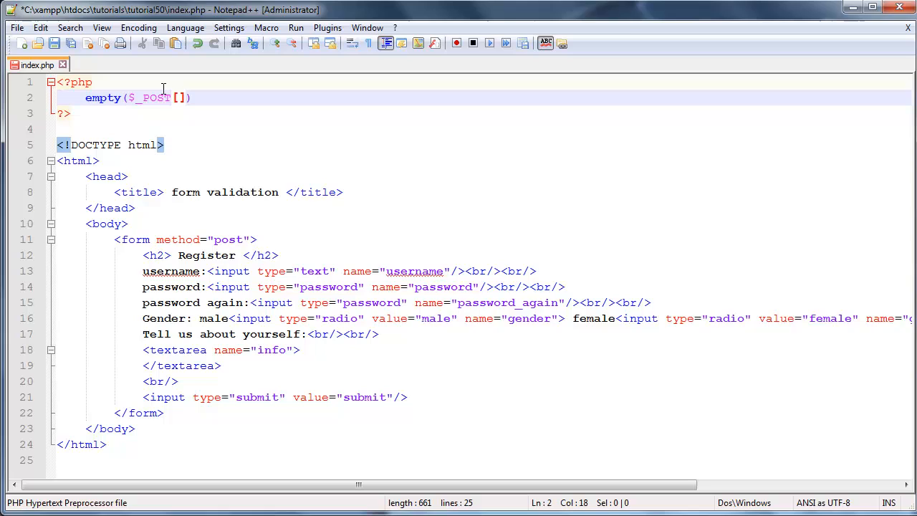
type("''")
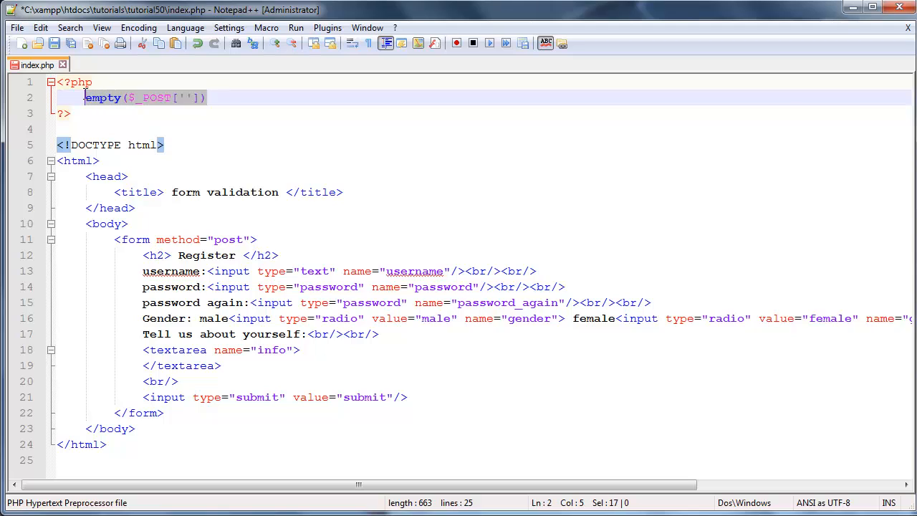
key("Delete")
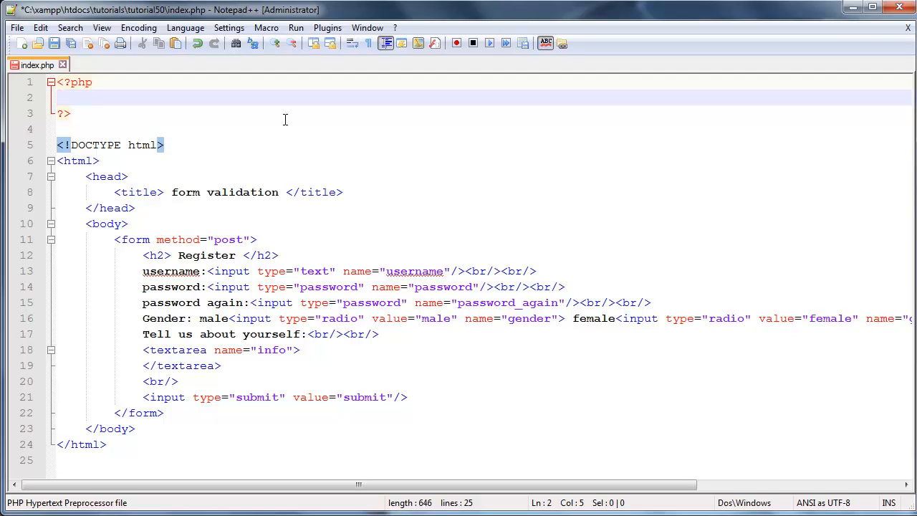
Step: Write if(!empty($_POST['username'])) at the top of the PHP block
type("if()")
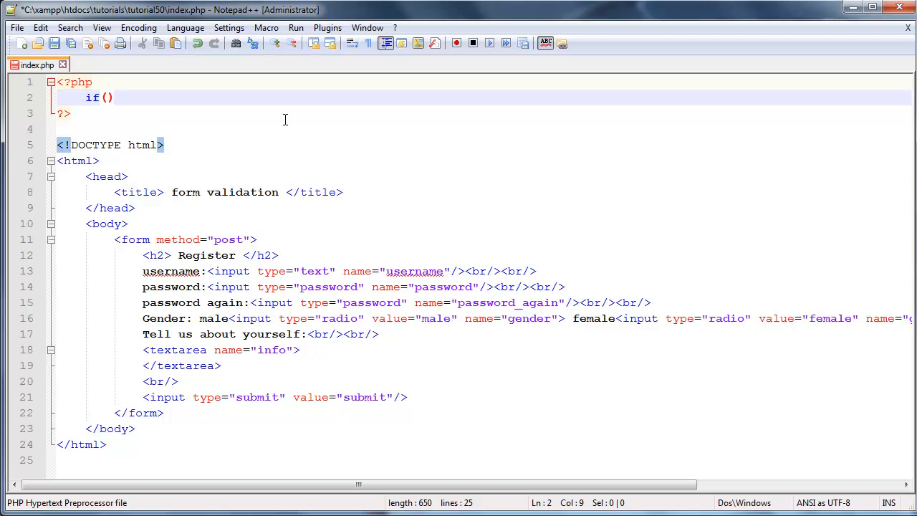
key("Left")
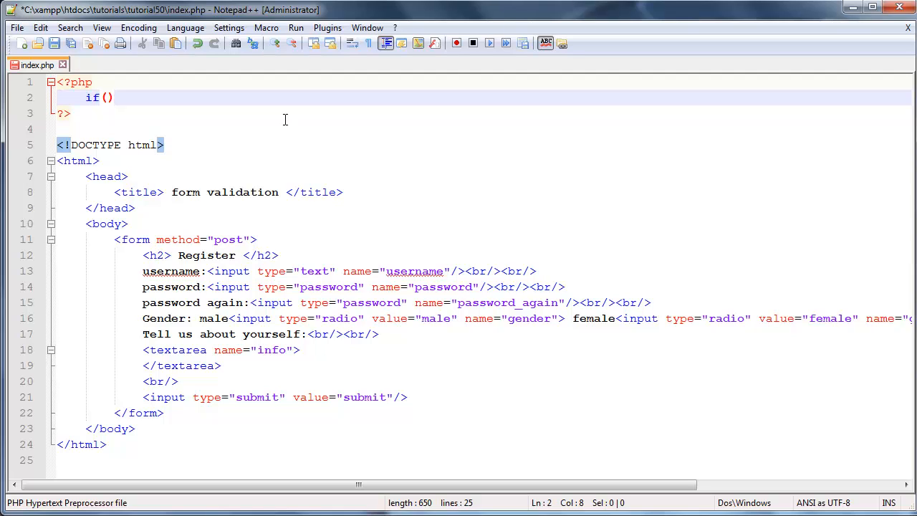
type("!")
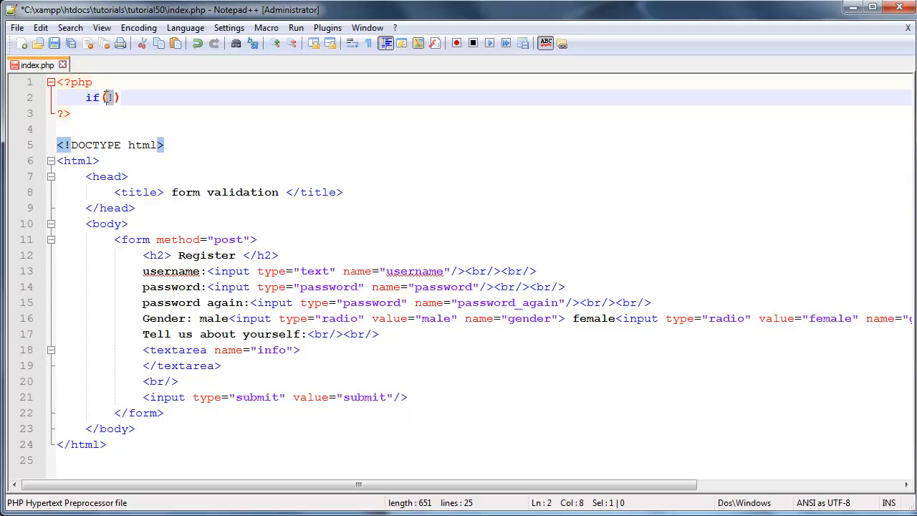
type("!")
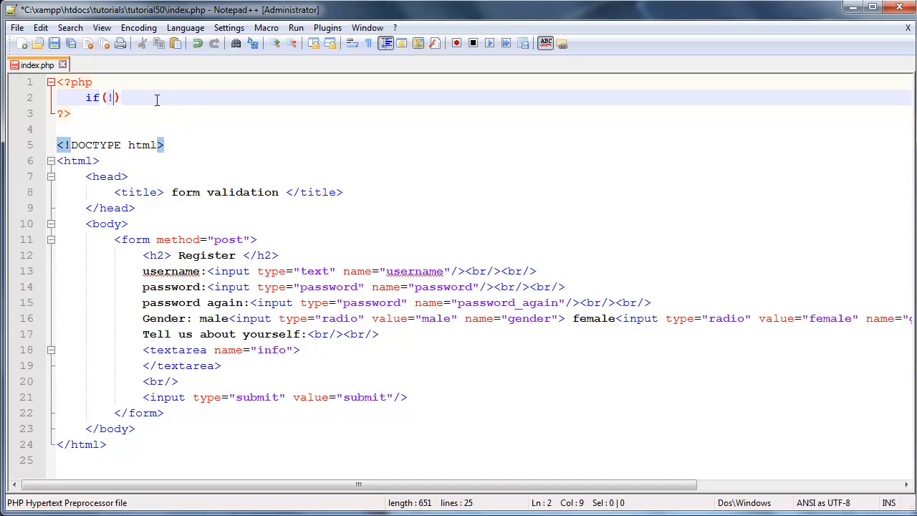
type("empty")
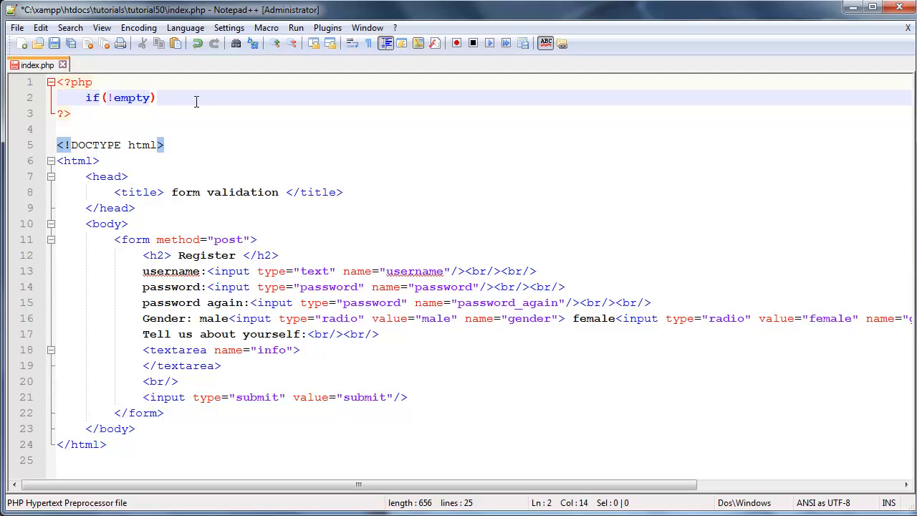
type("()")
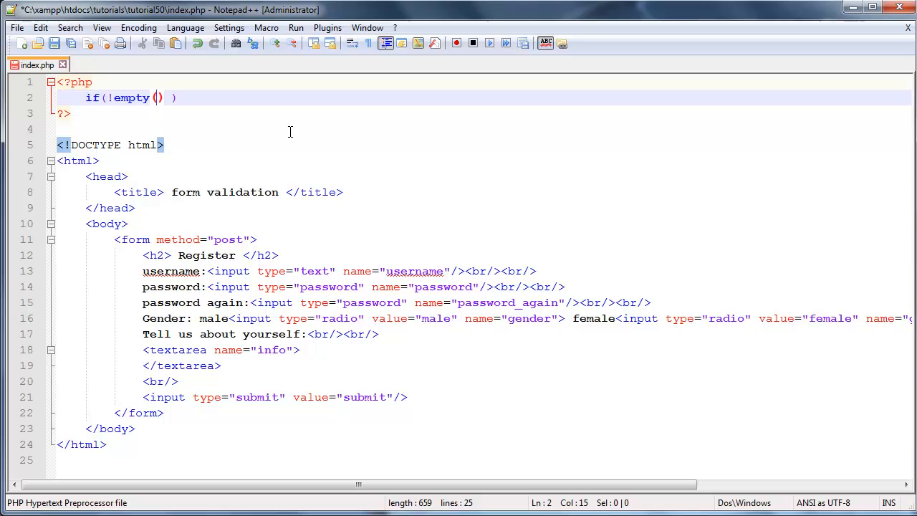
type("$_P")
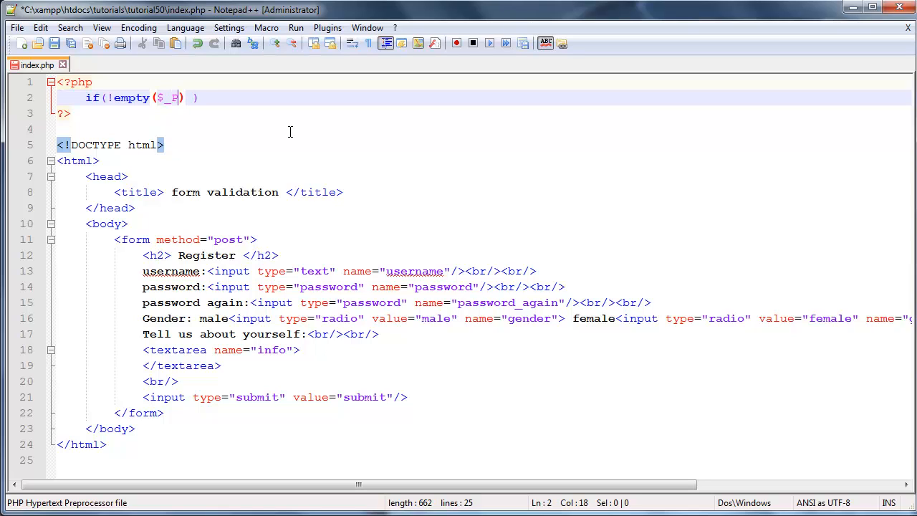
type("O")
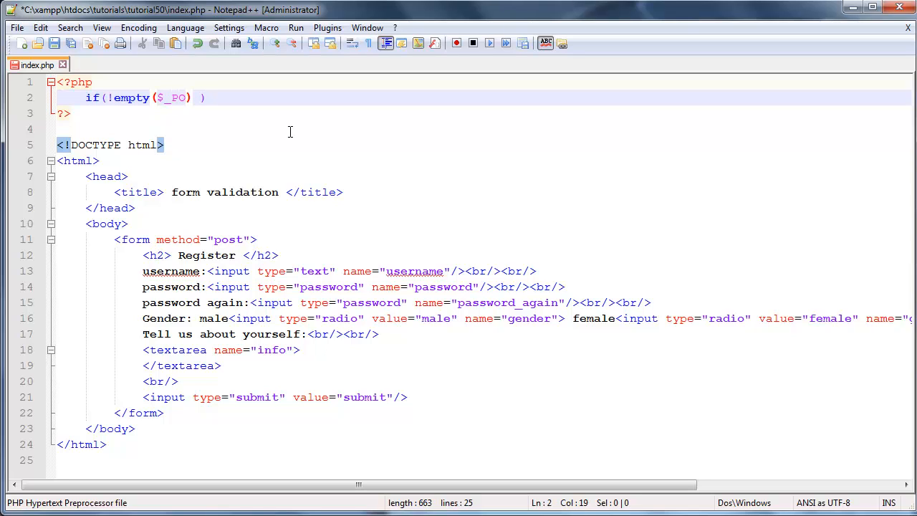
type("ST")
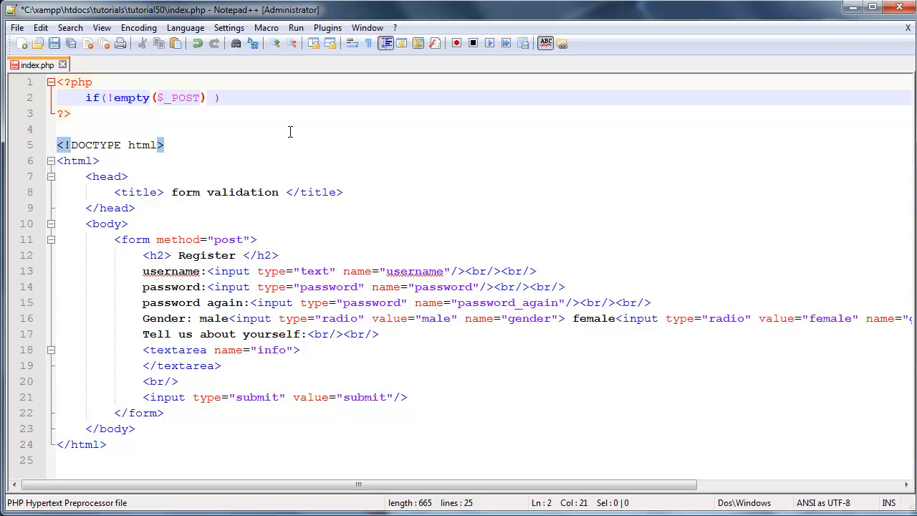
type("[]")
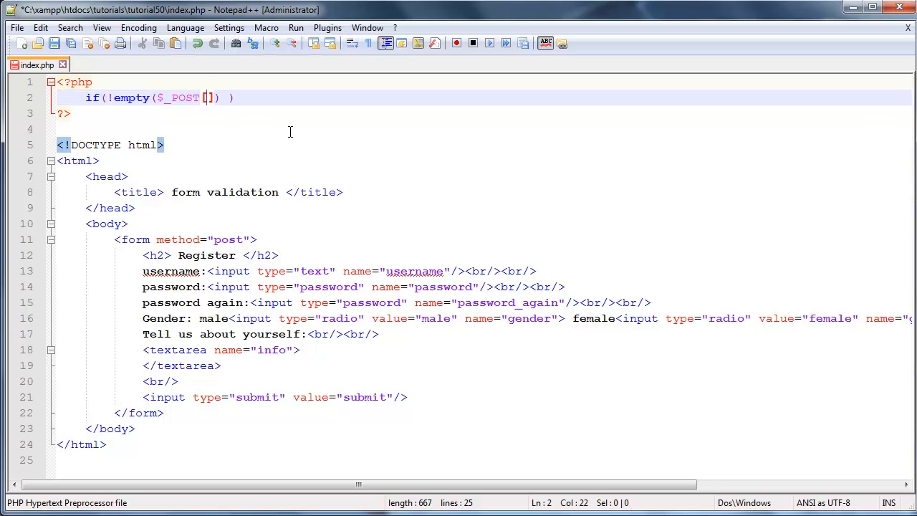
type("'username'")
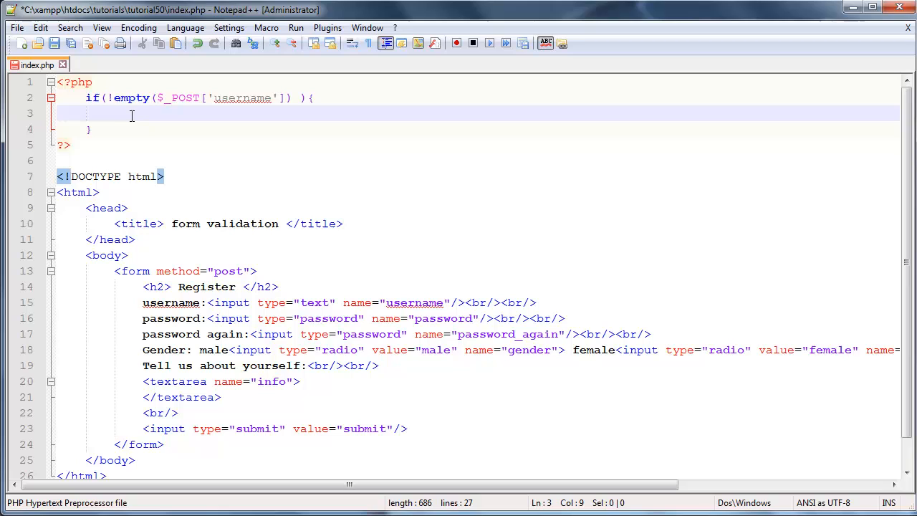
Step: Assign $_POST['username'] to $username inside the if body
left_click_drag(131, 114, 58, 113)
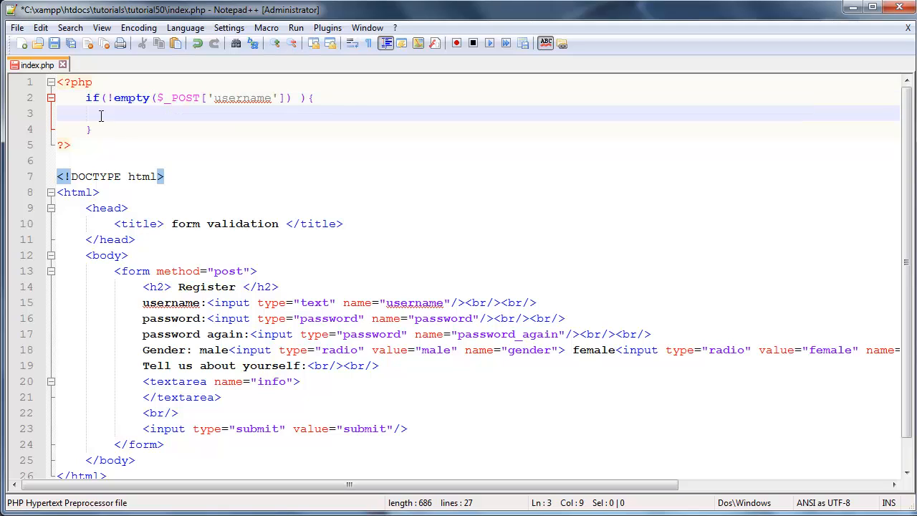
mouse_move(266, 165)
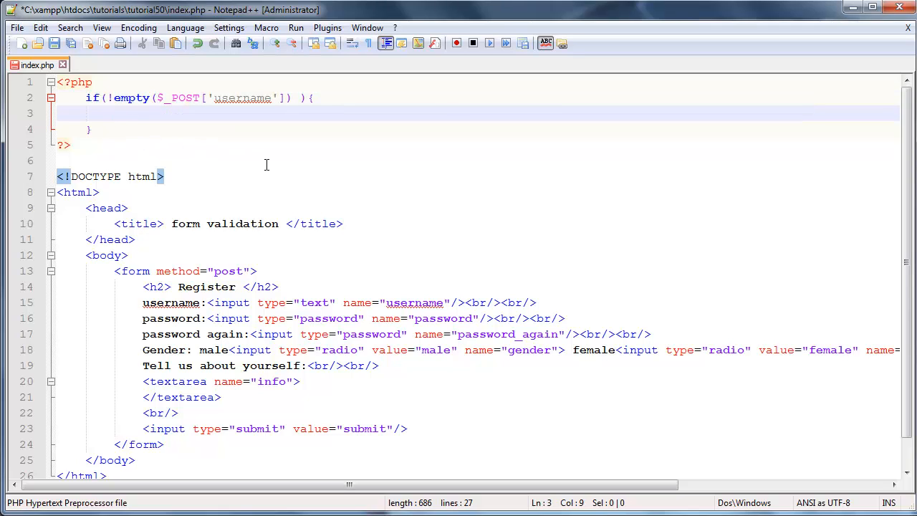
mouse_move(420, 141)
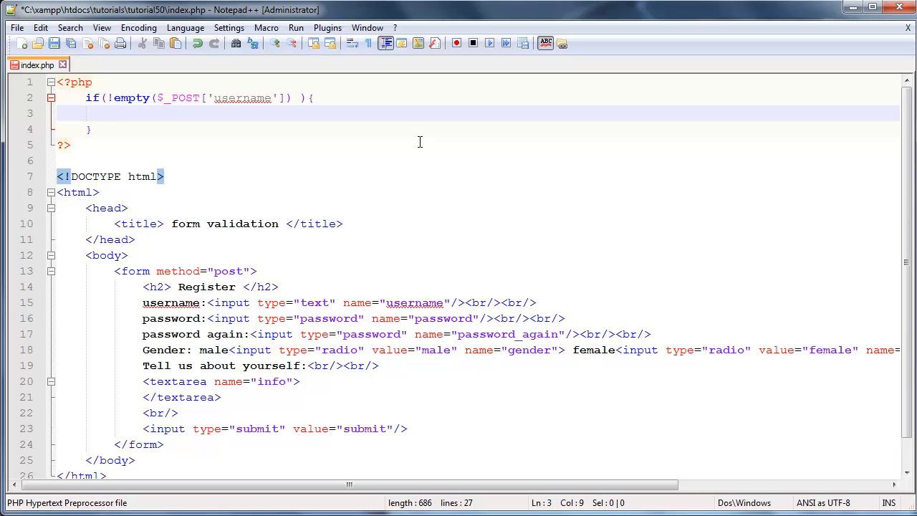
type("$user")
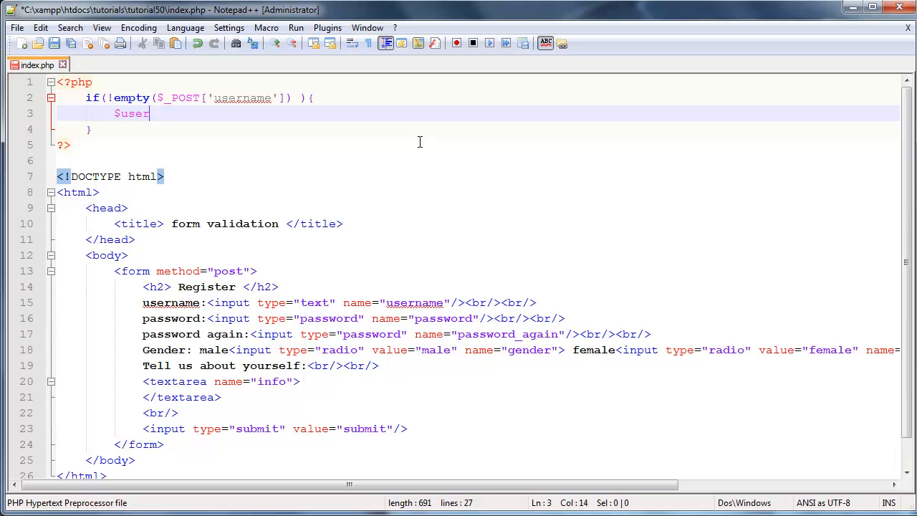
type("name")
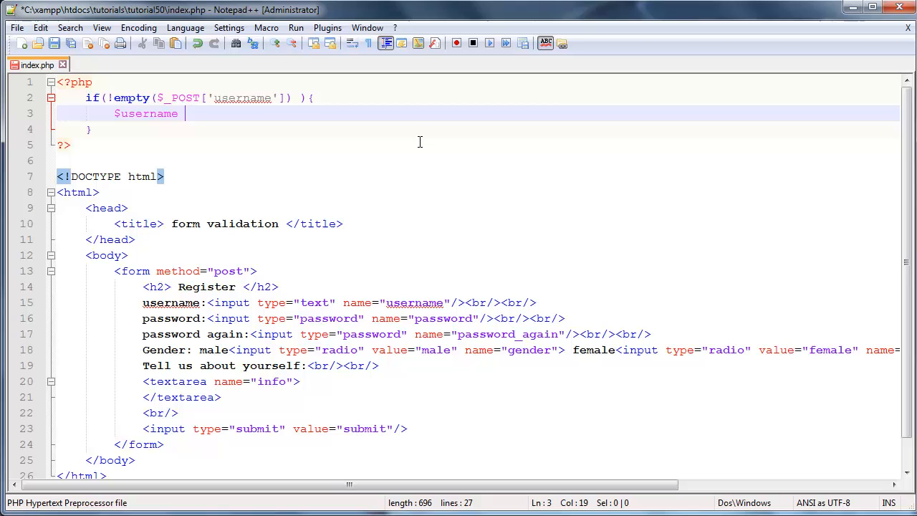
type("=")
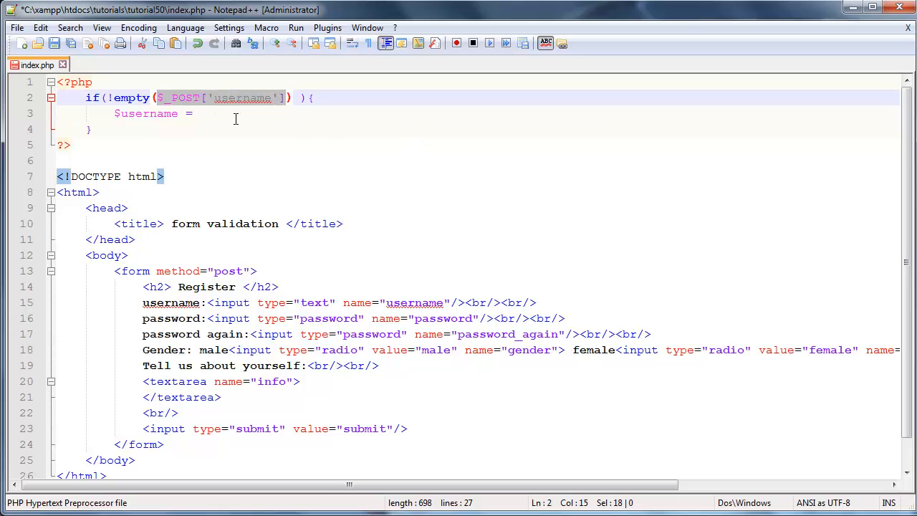
type("$_POST['username'];")
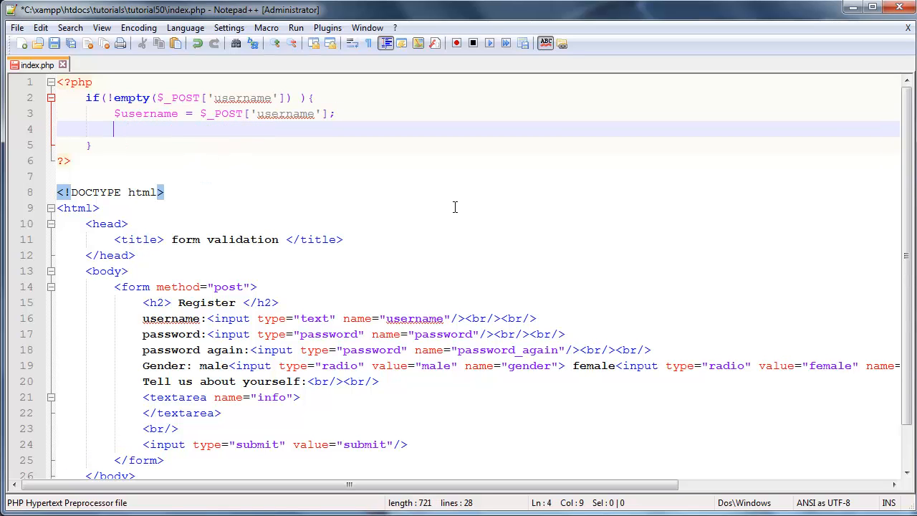
Step: Echo 'your username is ' followed by $username
type("echo ''")
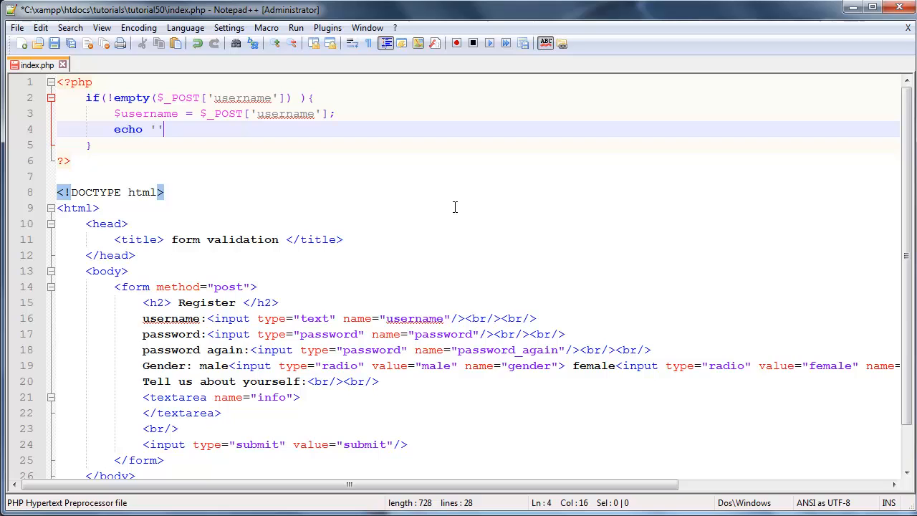
type("your username is")
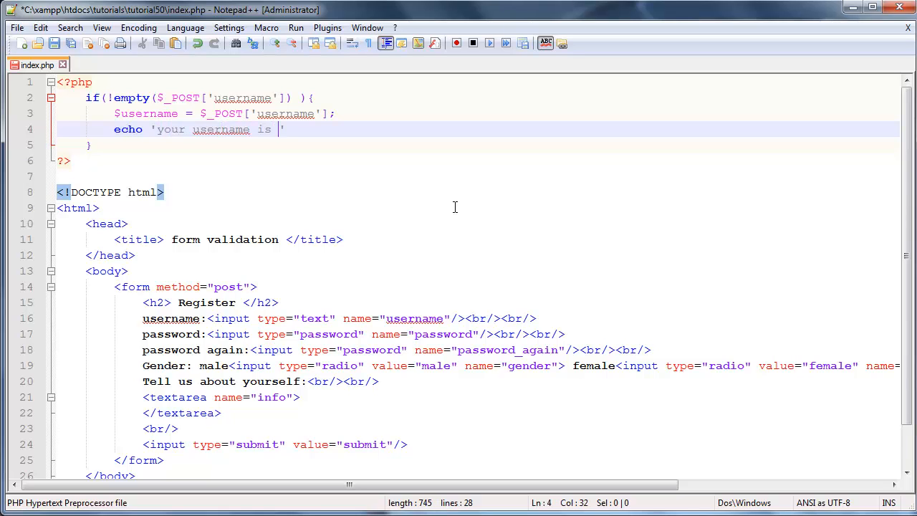
type(".$")
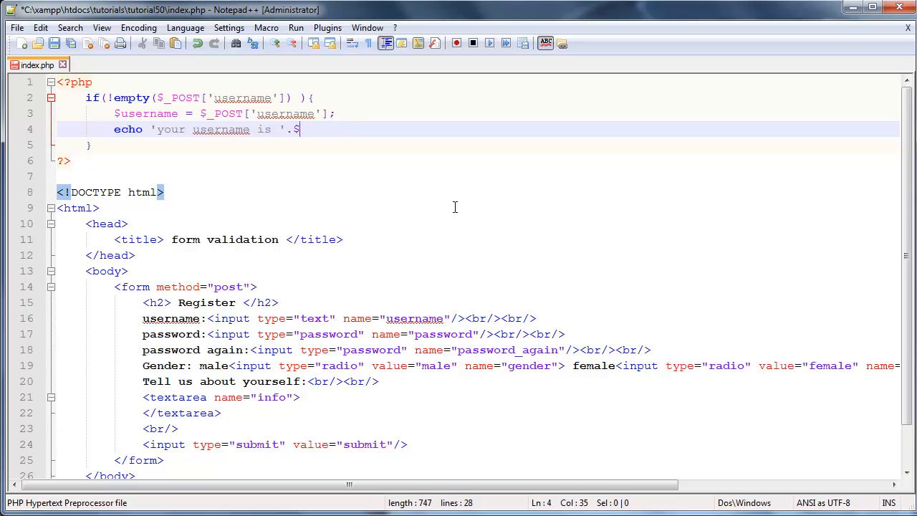
type("username")
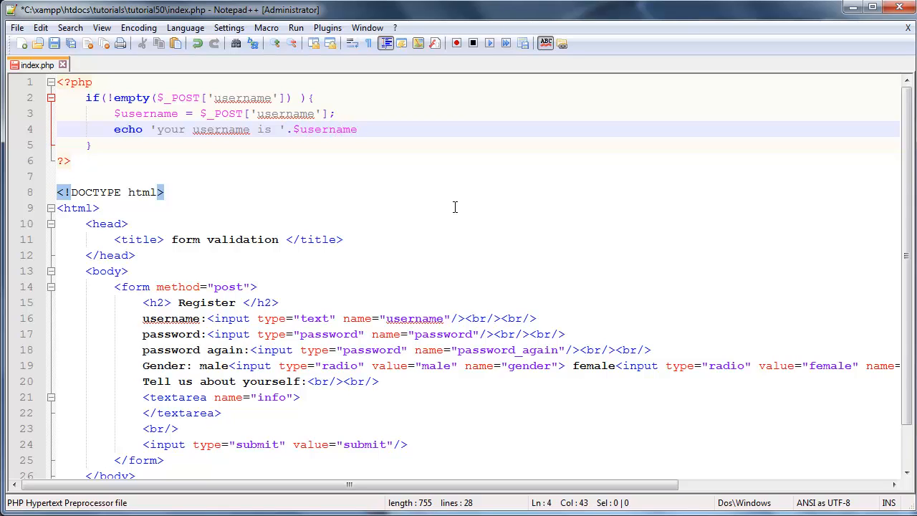
type(";")
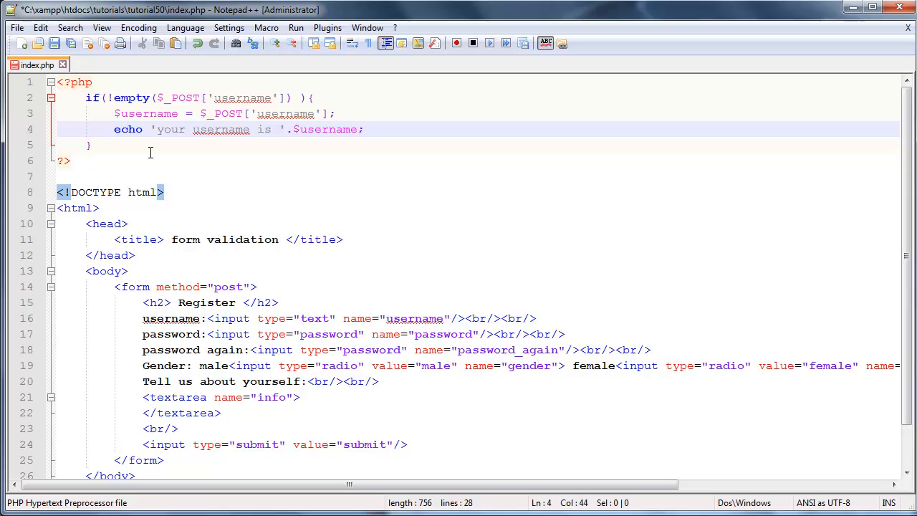
Step: Add an else branch echoing 'you need to fill in a username' and save index.php
type("else")
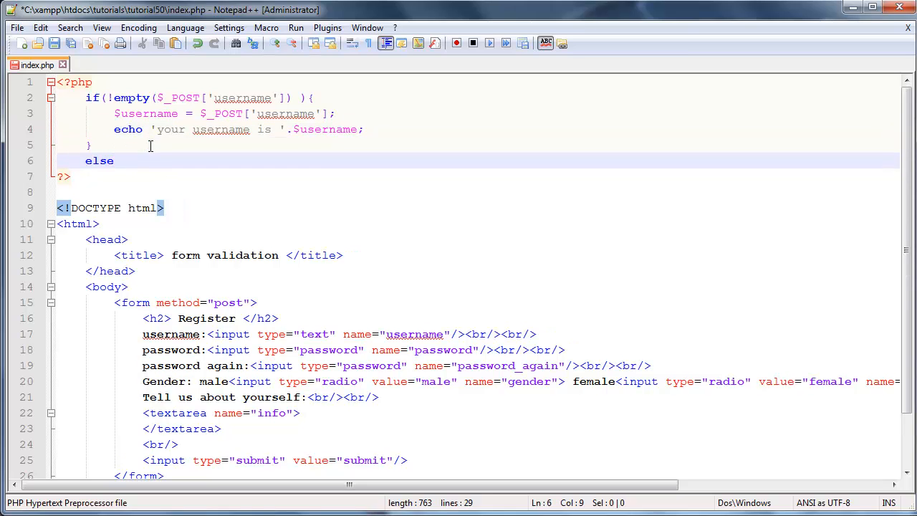
type("{")
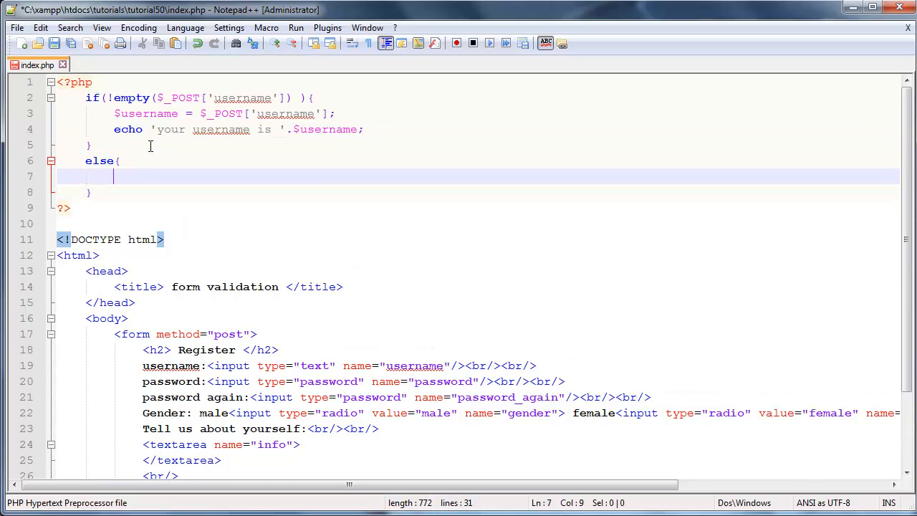
type("echp")
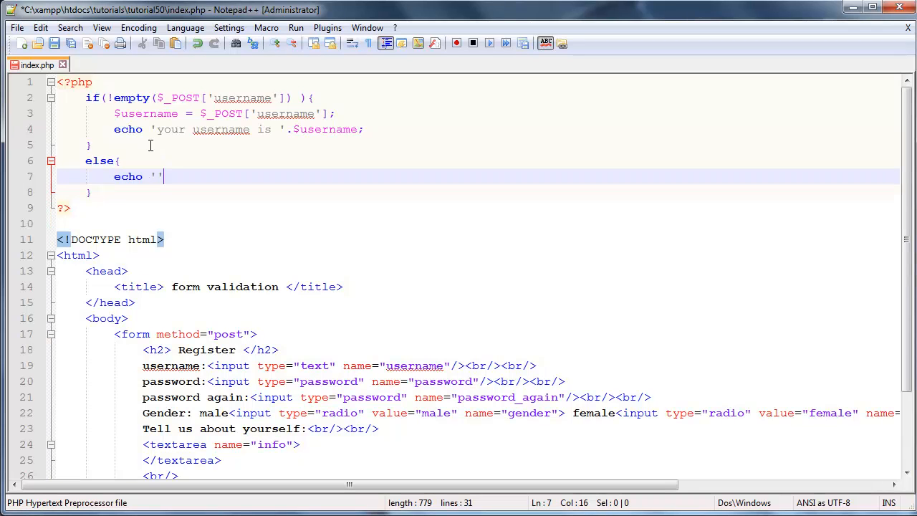
key("Left")
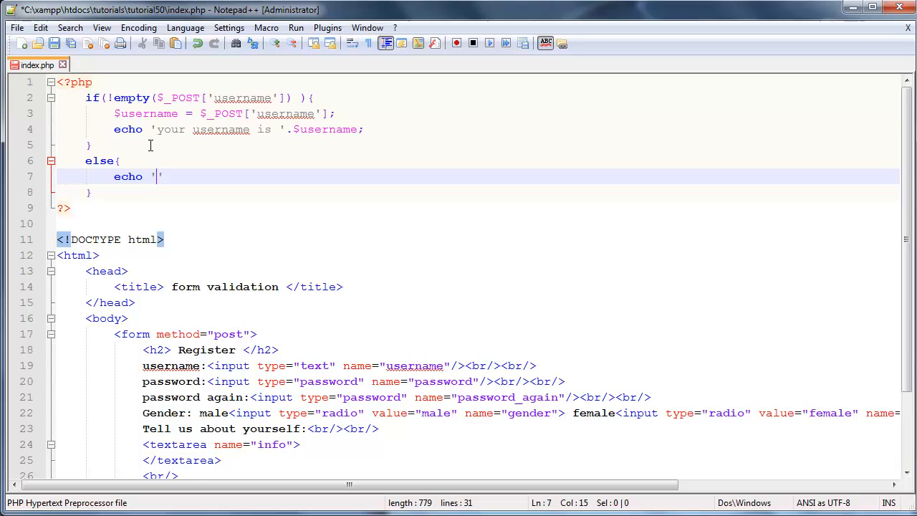
type("you need to")
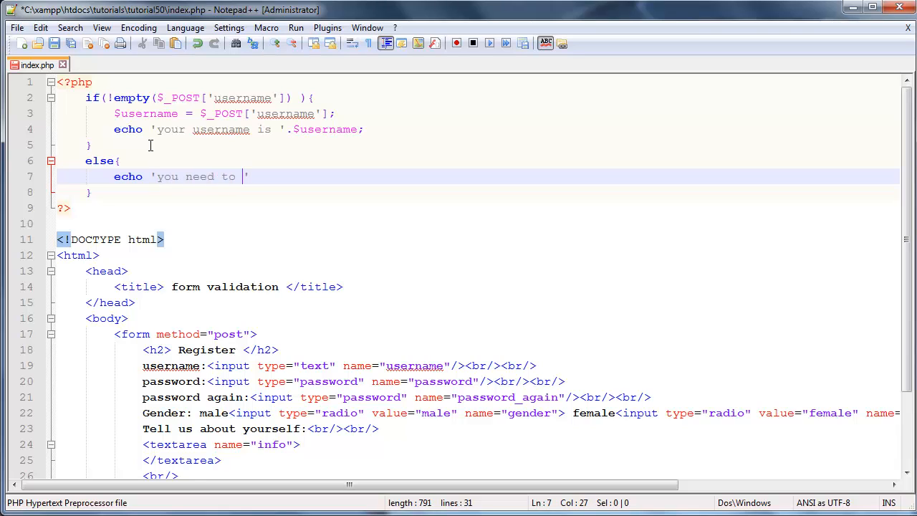
type("fill in a ysre")
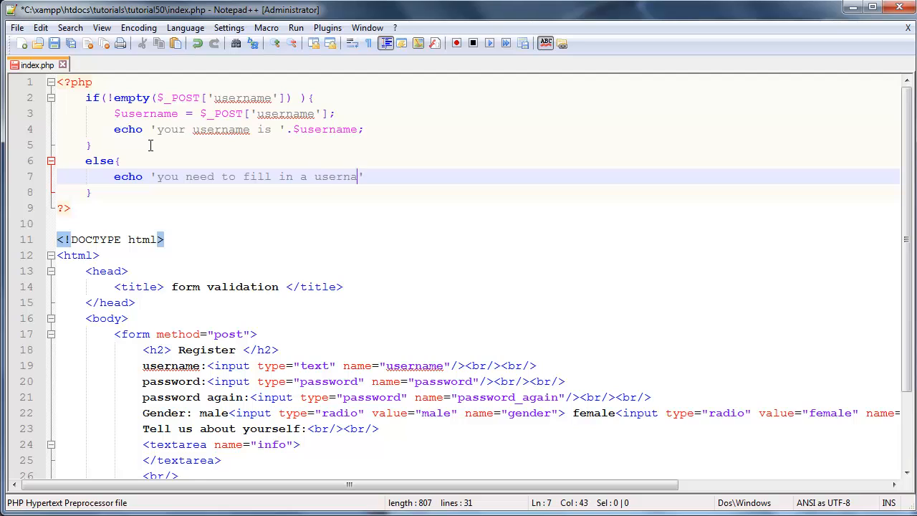
type("me'")
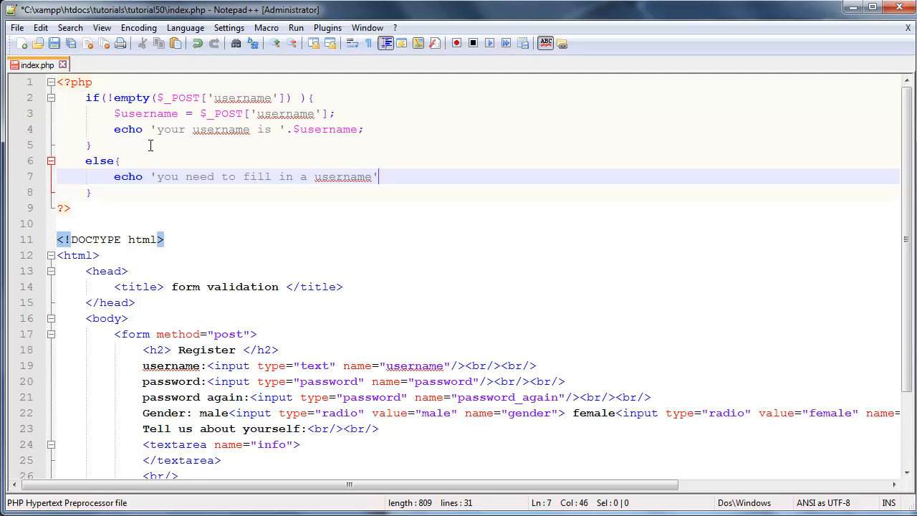
type(";")
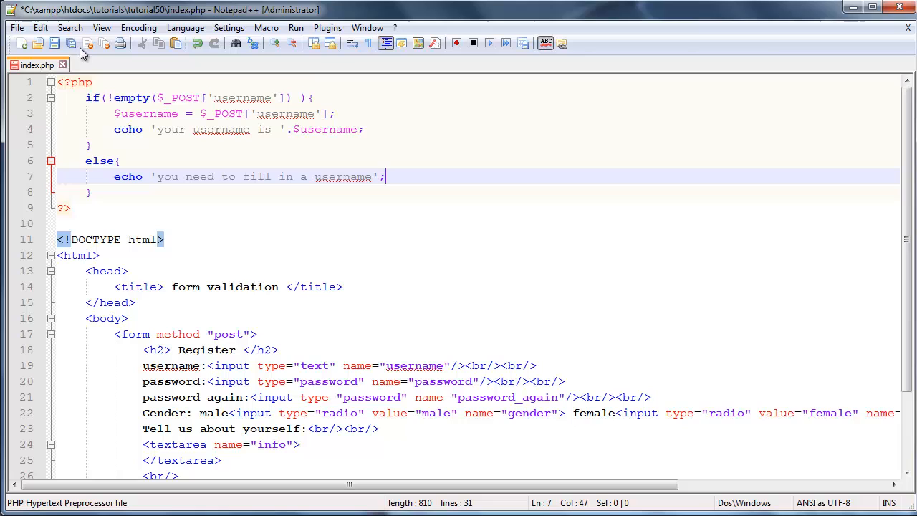
left_click(54, 43)
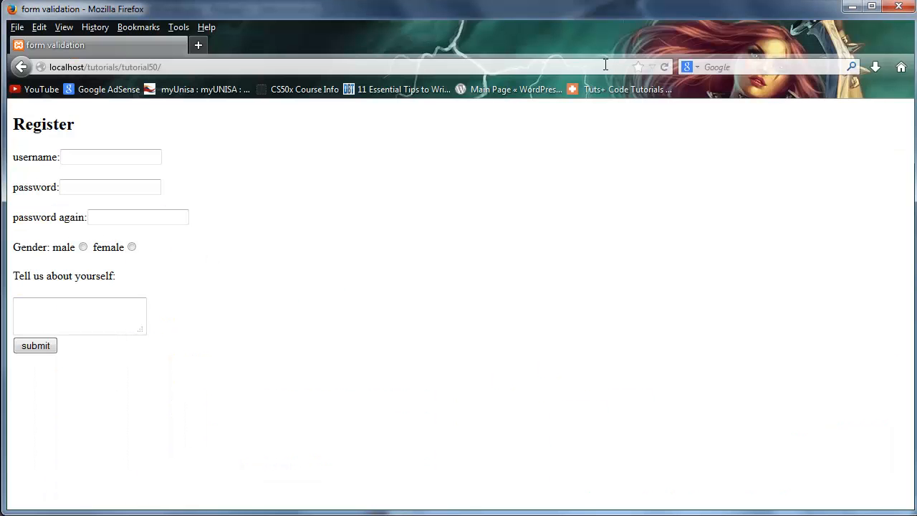
Step: Reload the form to see the blank-username warning, then submit the username 'Quewm'
left_click(36, 345)
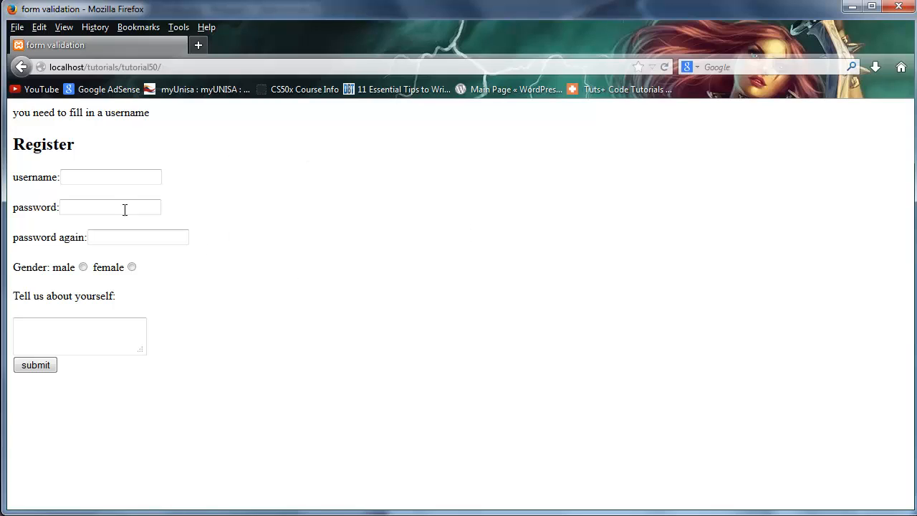
mouse_move(109, 265)
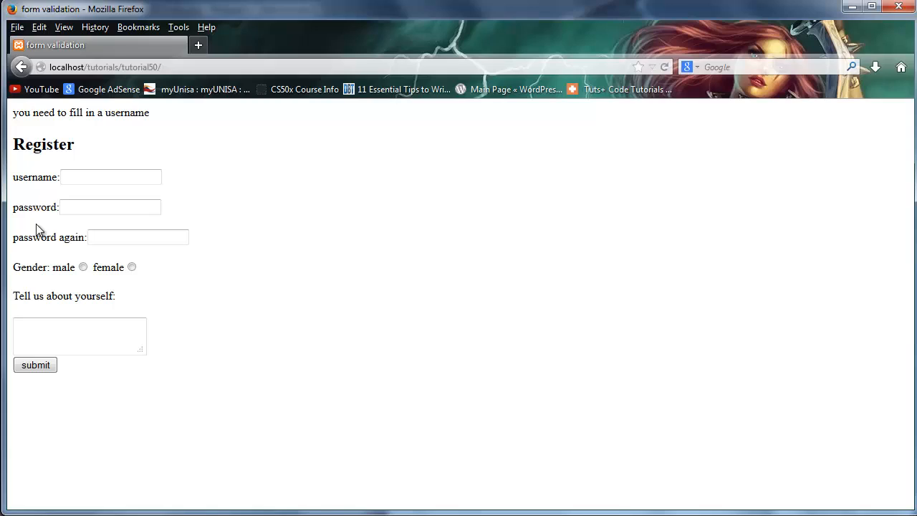
mouse_move(130, 421)
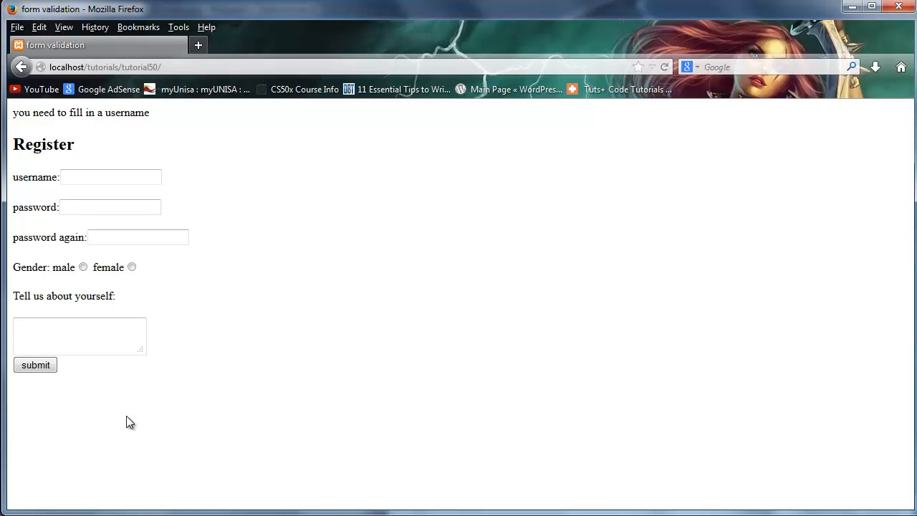
left_click(111, 177)
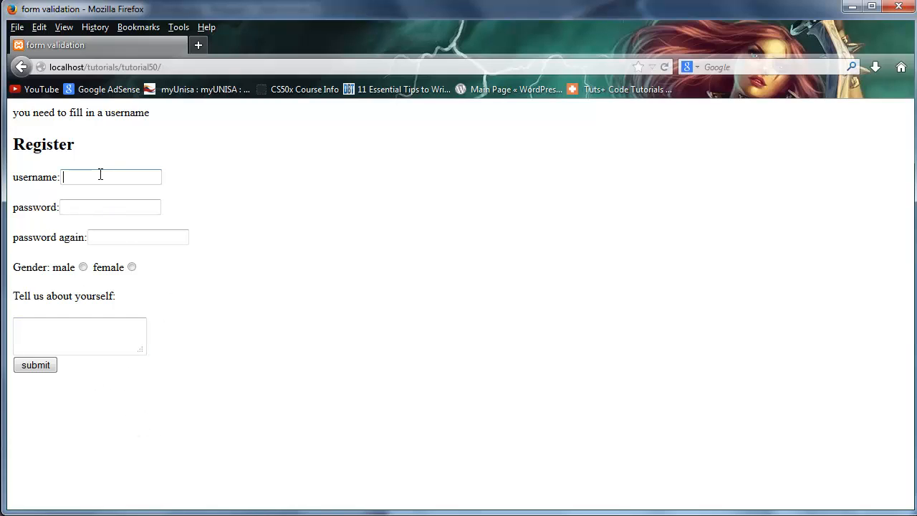
type("Quew")
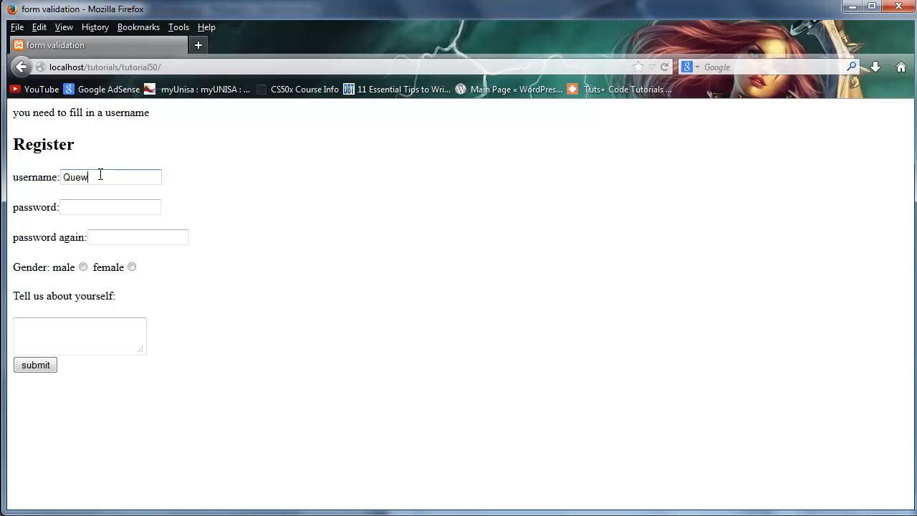
type("m")
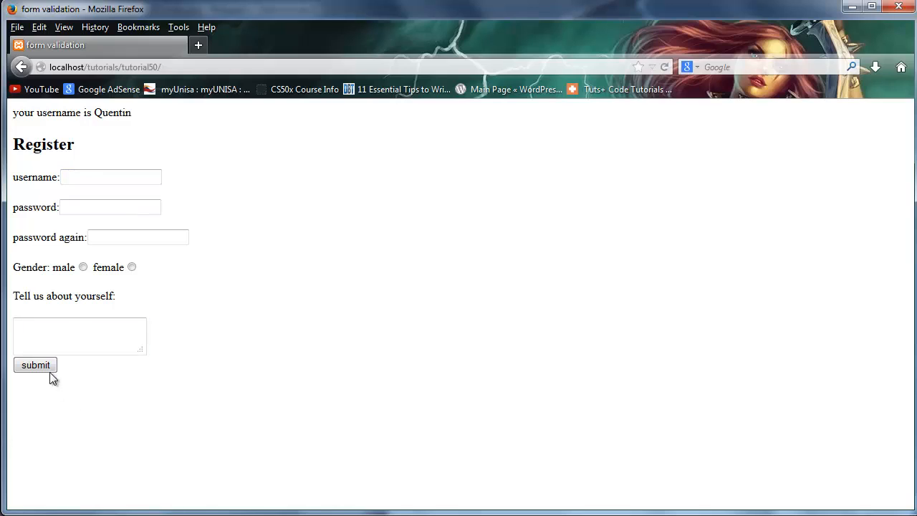
left_click(35, 365)
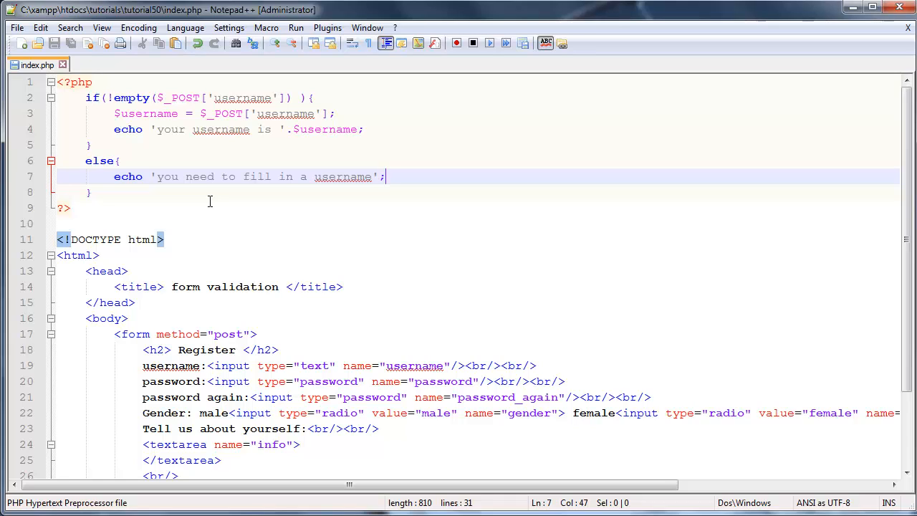
mouse_move(415, 381)
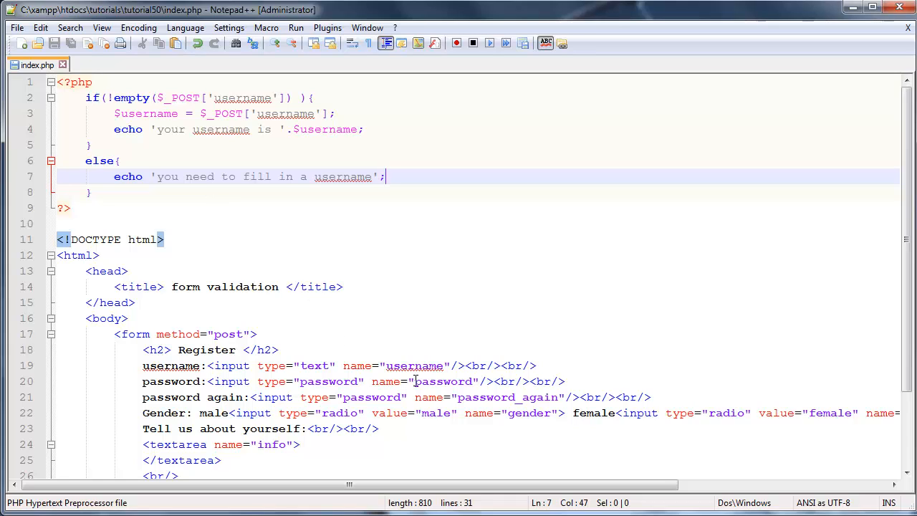
mouse_move(425, 176)
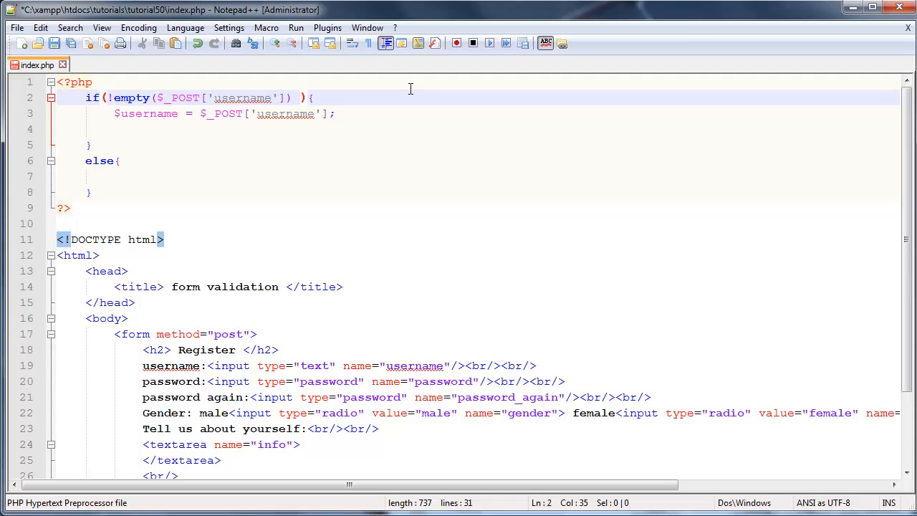
Step: Place the cursor at the end of the if condition on line 2
left_click(109, 98)
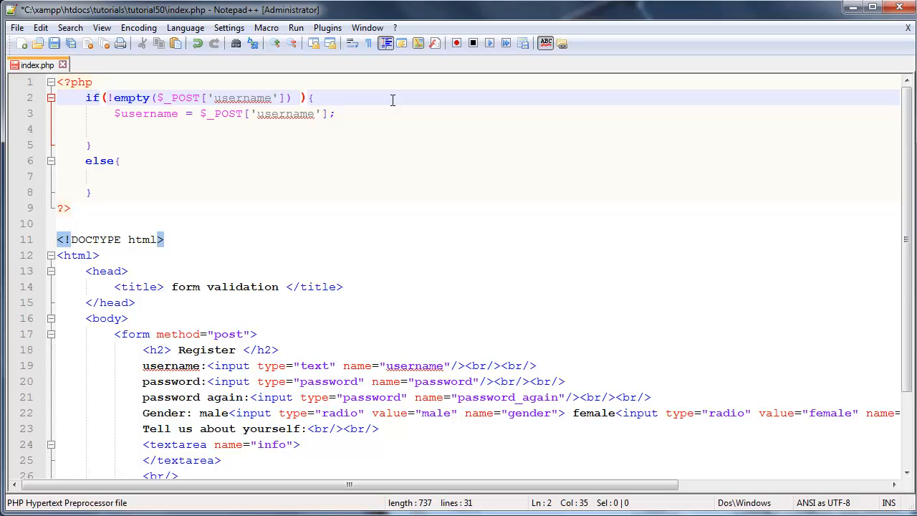
Step: Append && !empty($_POST['password_again']) to the if condition, reusing the form's field name
type("&&")
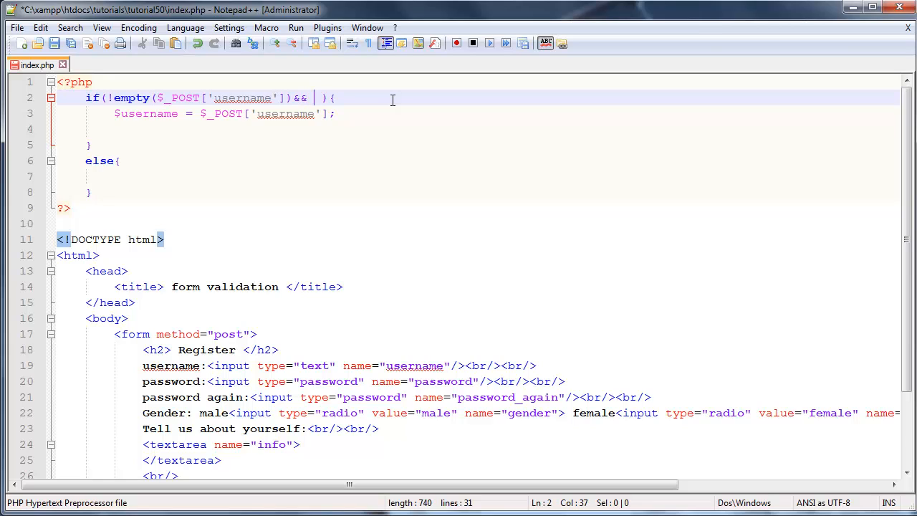
type("!e")
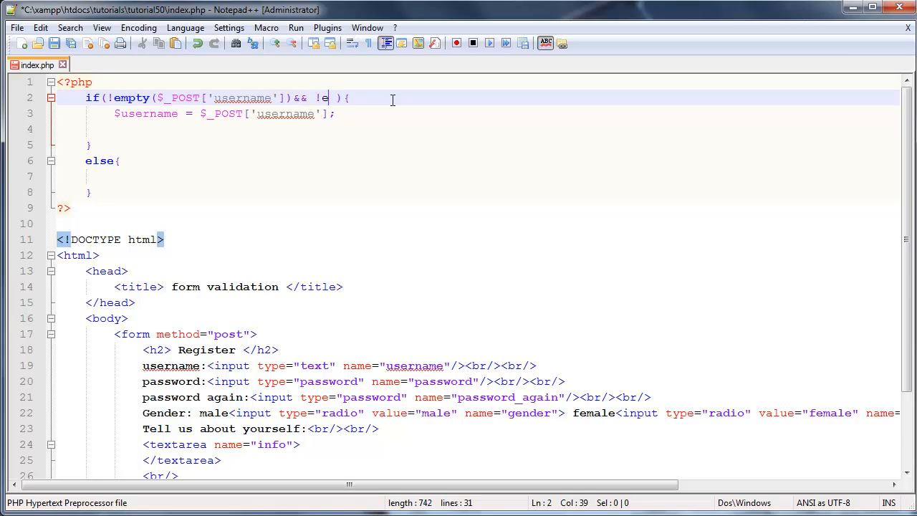
type("mpty")
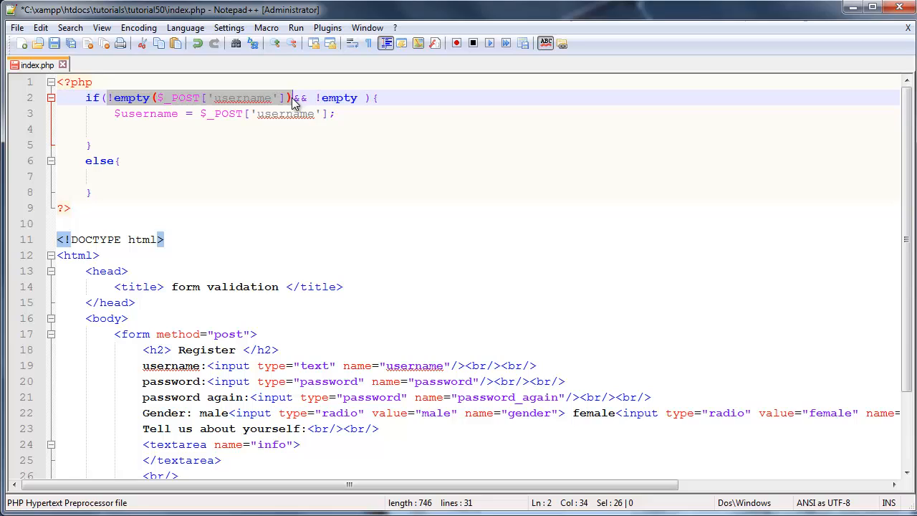
key("Delete")
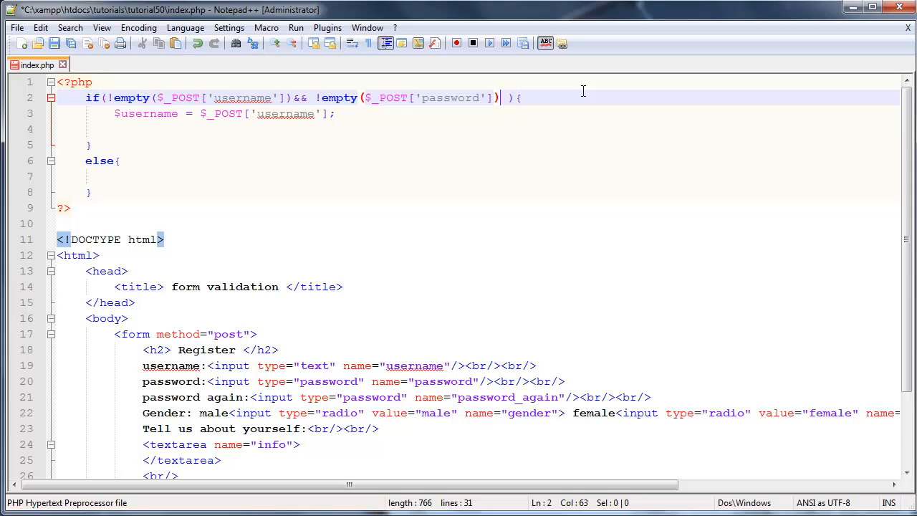
type("&&")
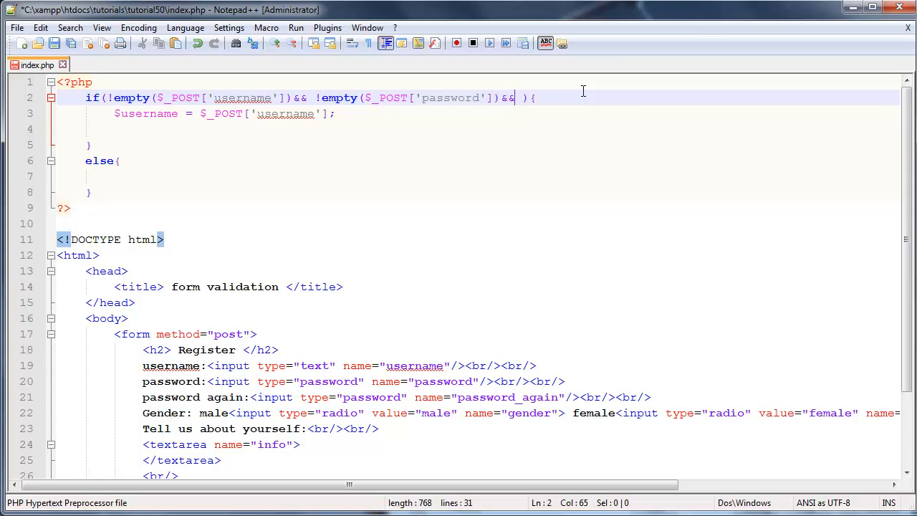
type("empty($_POST['username'])")
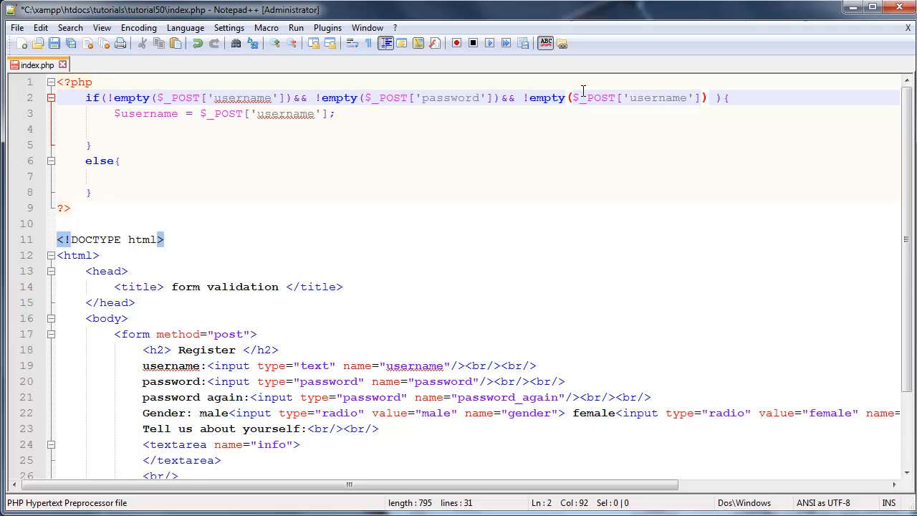
double_click(657, 97)
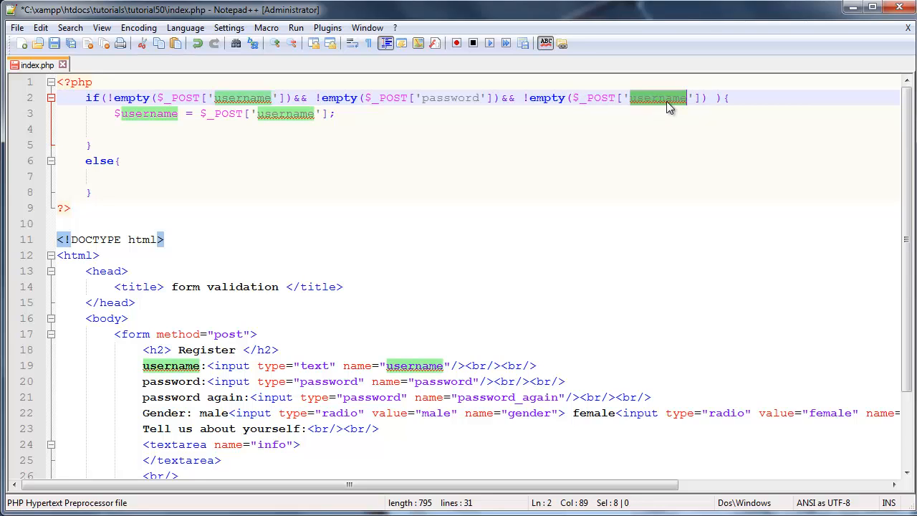
left_click(498, 397)
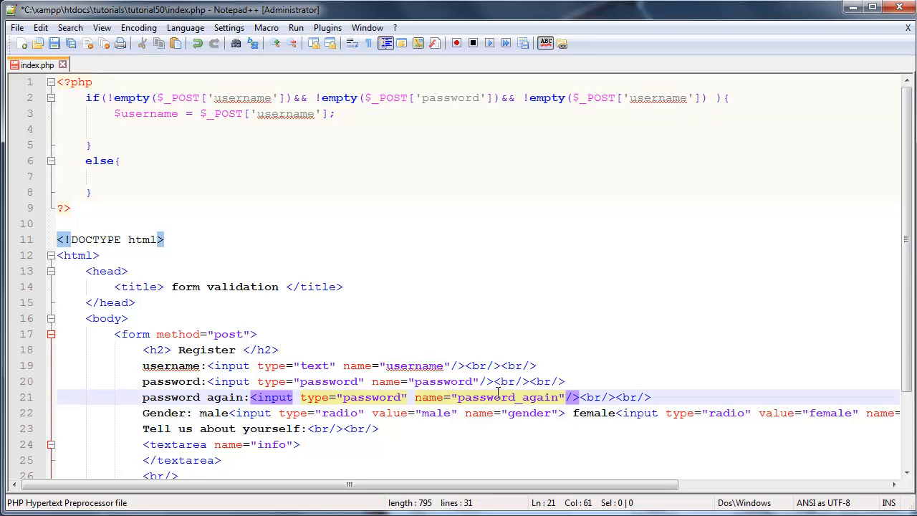
double_click(507, 397)
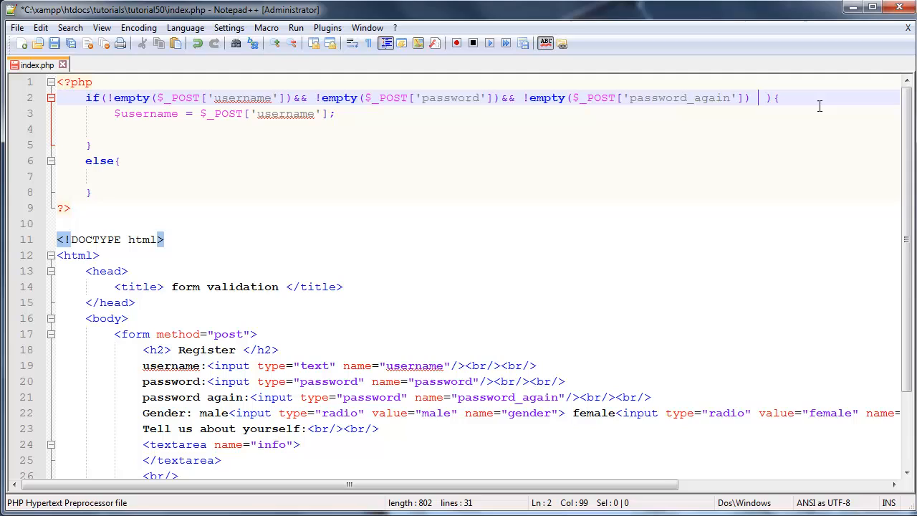
type("&&")
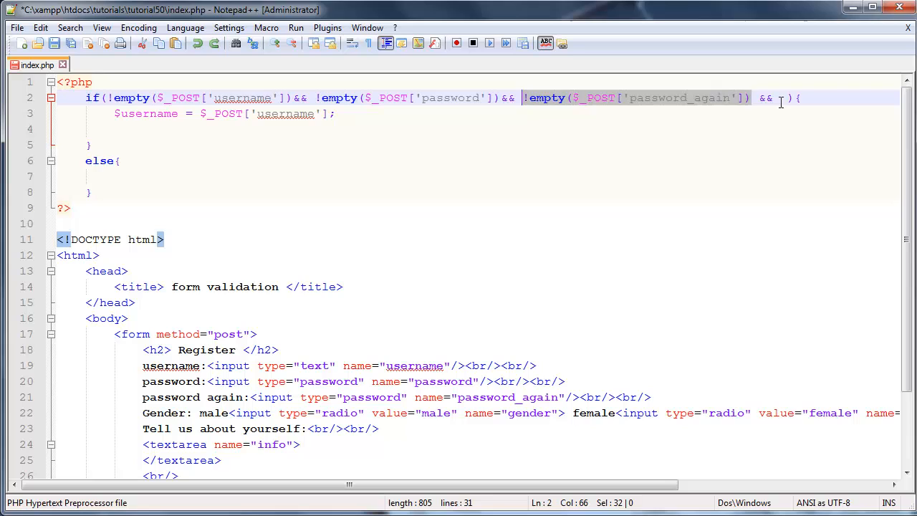
Step: Paste more !empty checks into the condition and change their keys to gender and info
type("&& !empty($_POST['password_again'])")
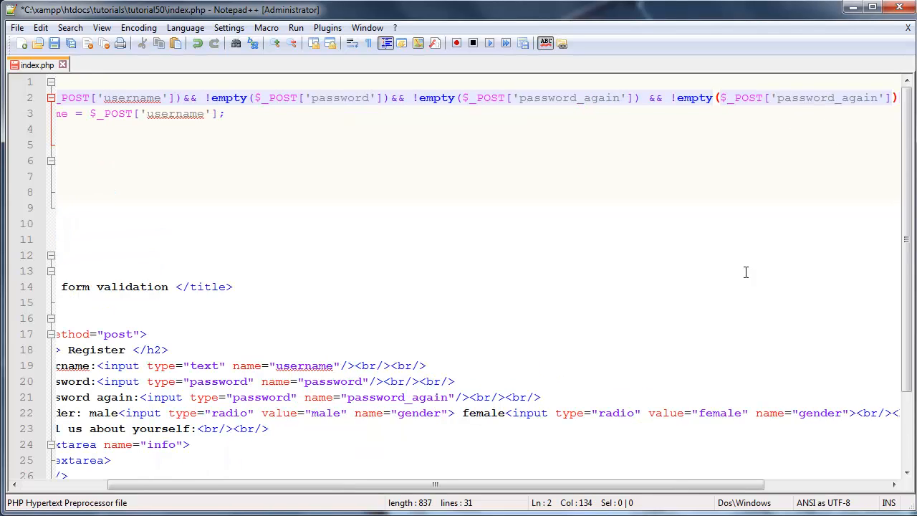
mouse_move(418, 415)
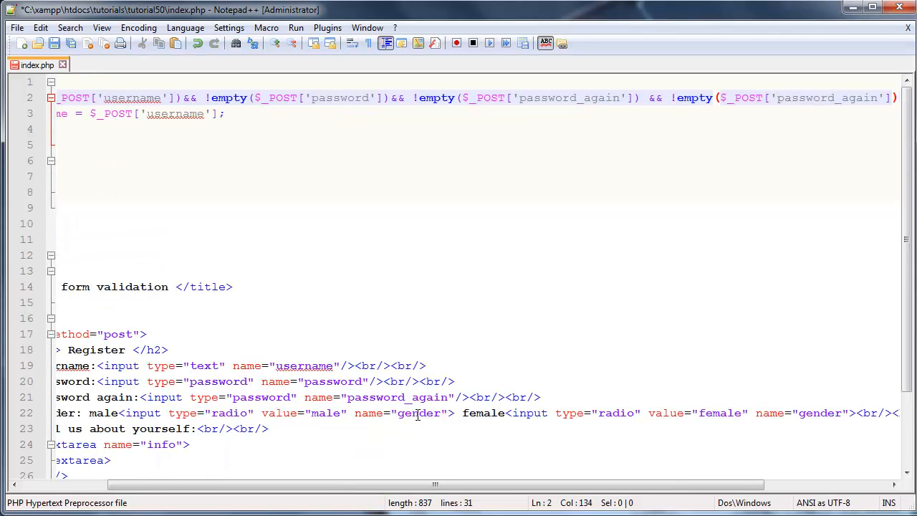
left_click(864, 98)
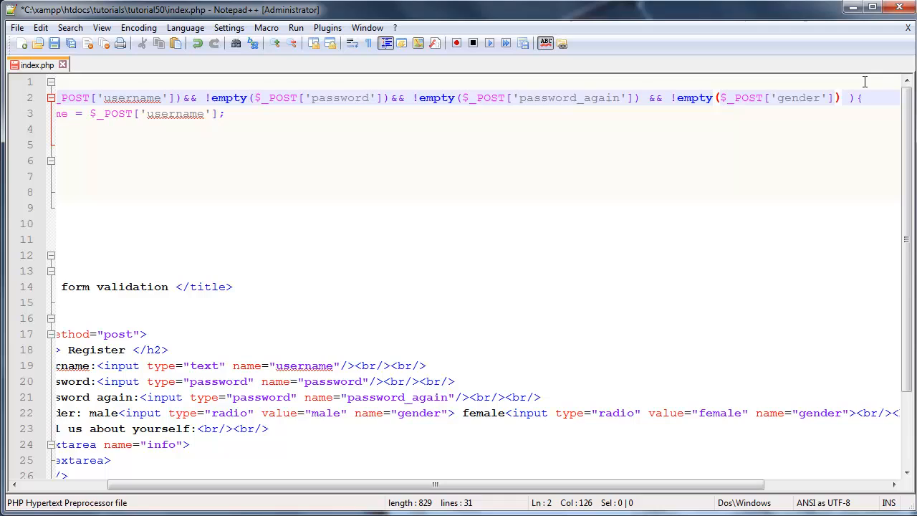
type("&&")
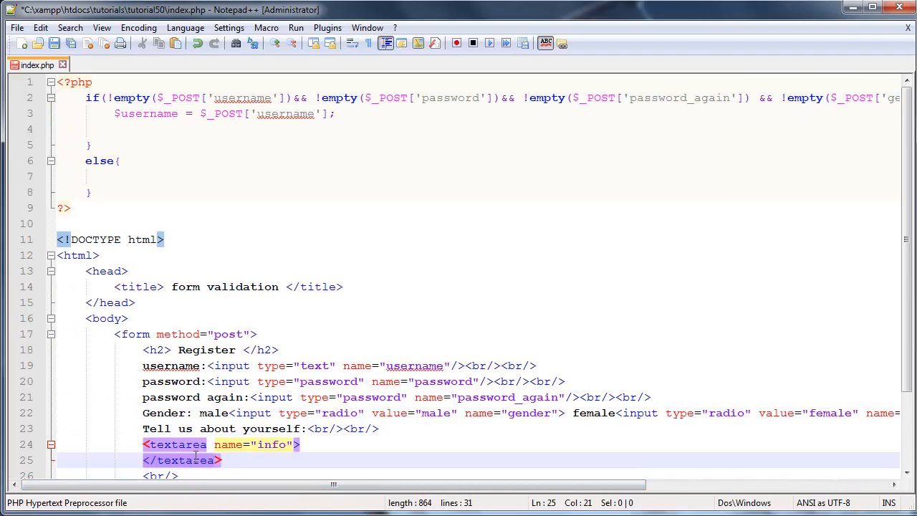
mouse_move(499, 486)
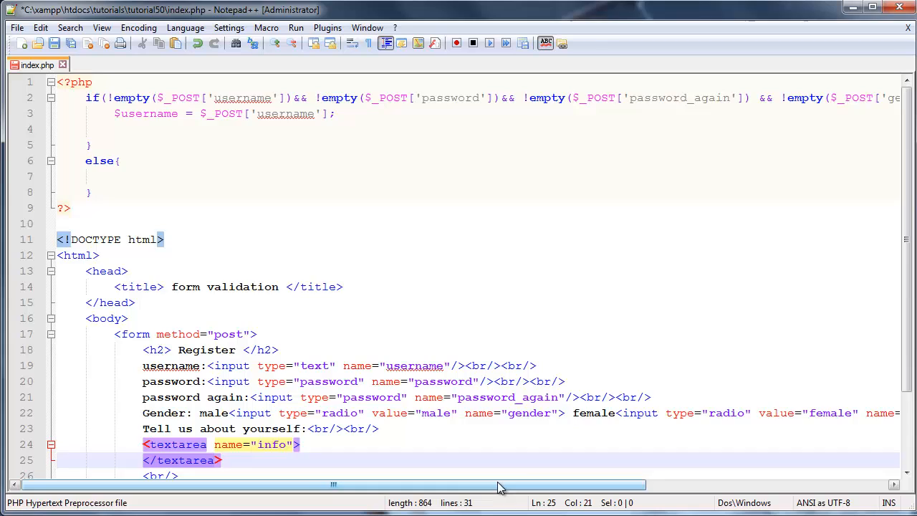
scroll("right", 3)
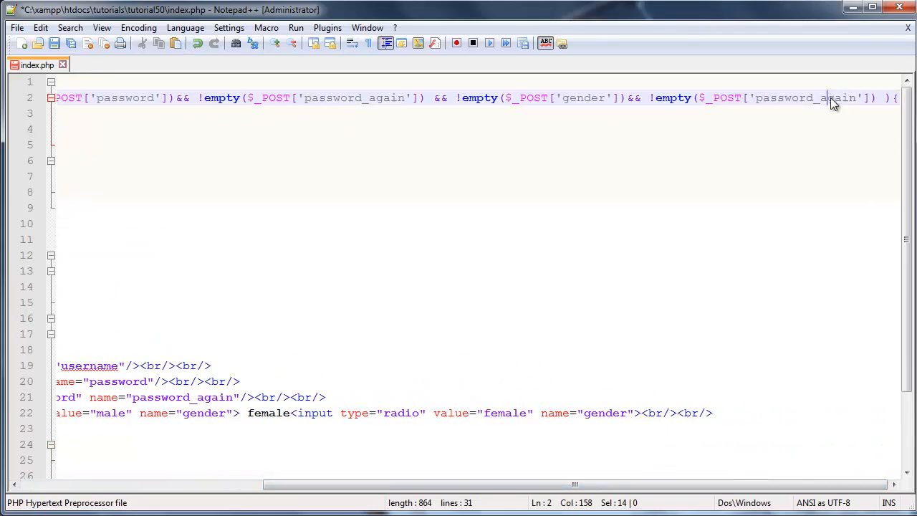
type("info")
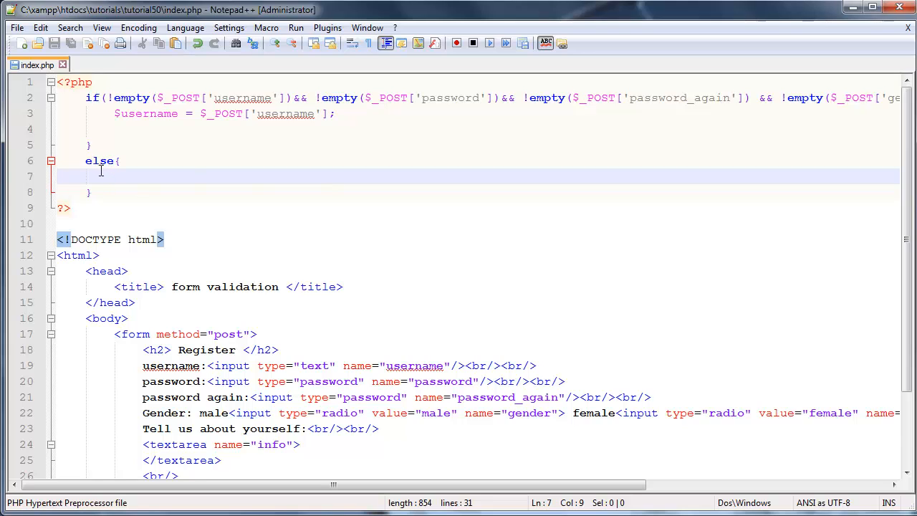
Step: Type echo 'You need to fill in all fields'; in the else block and save index.php
type("echo")
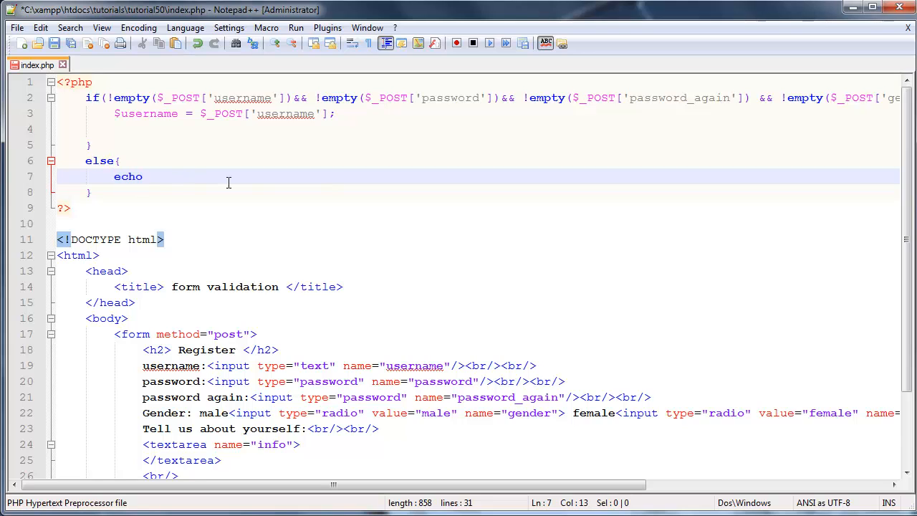
type("'y'")
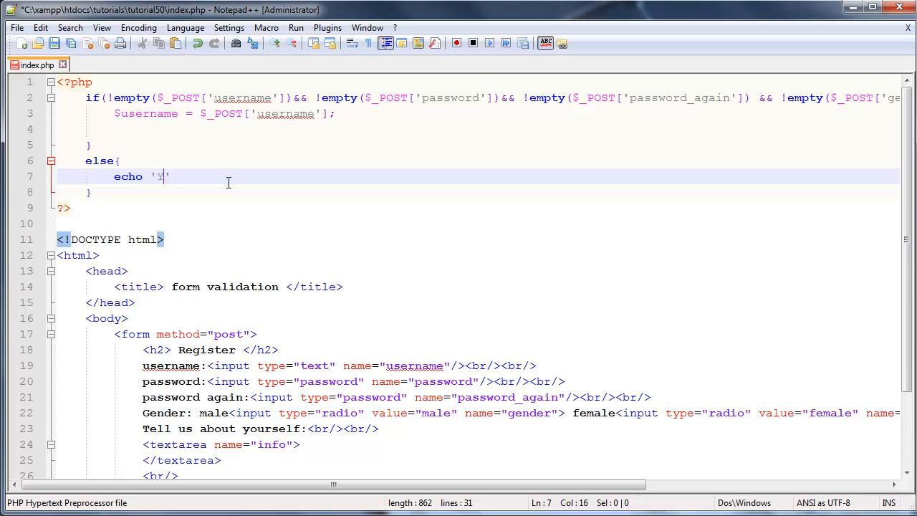
type("ou need to fill")
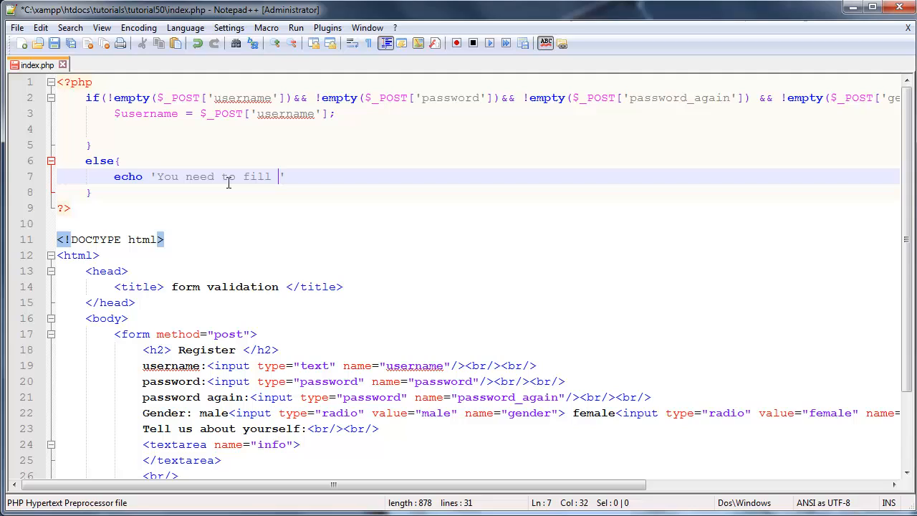
type("in all field")
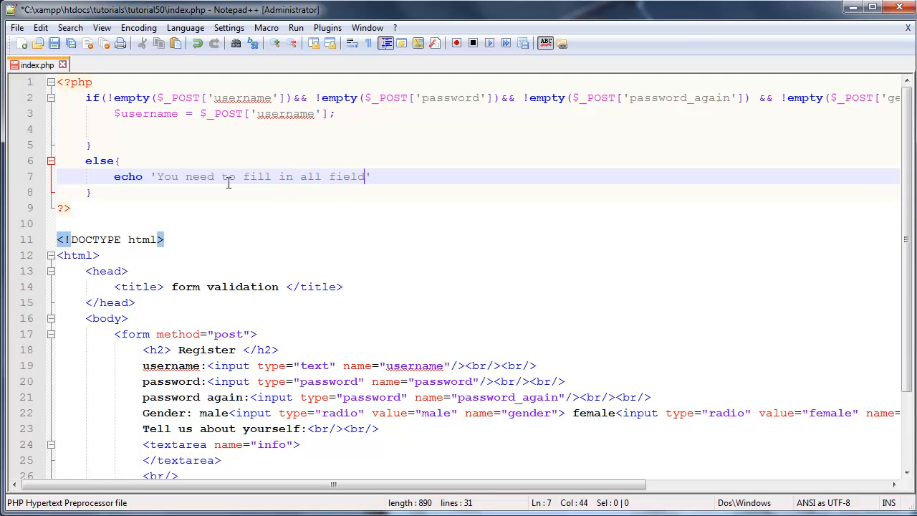
type("s")
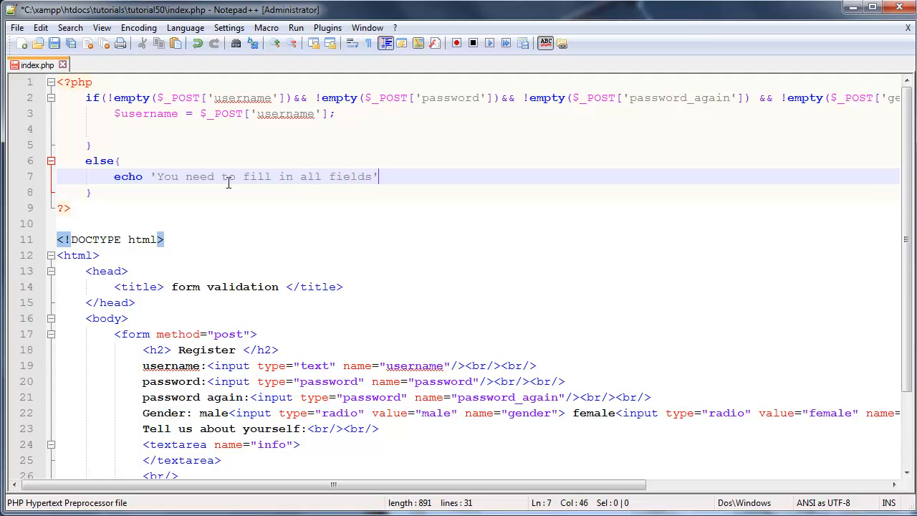
type(";")
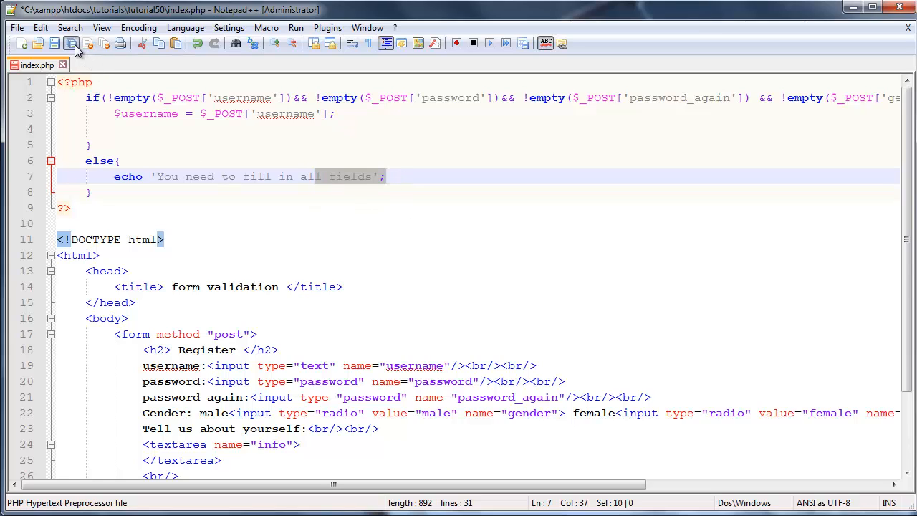
left_click(72, 44)
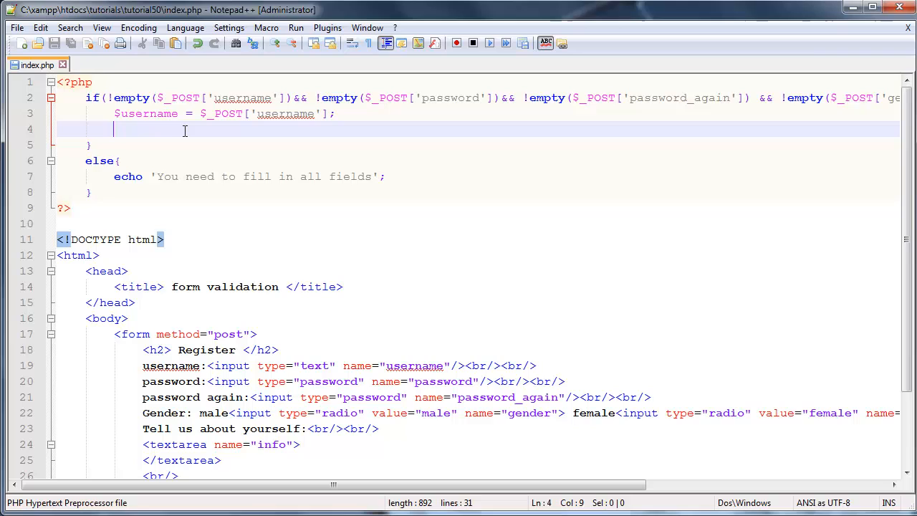
Step: Add the comment '//continue in next tutorial' below the $username line
type("//")
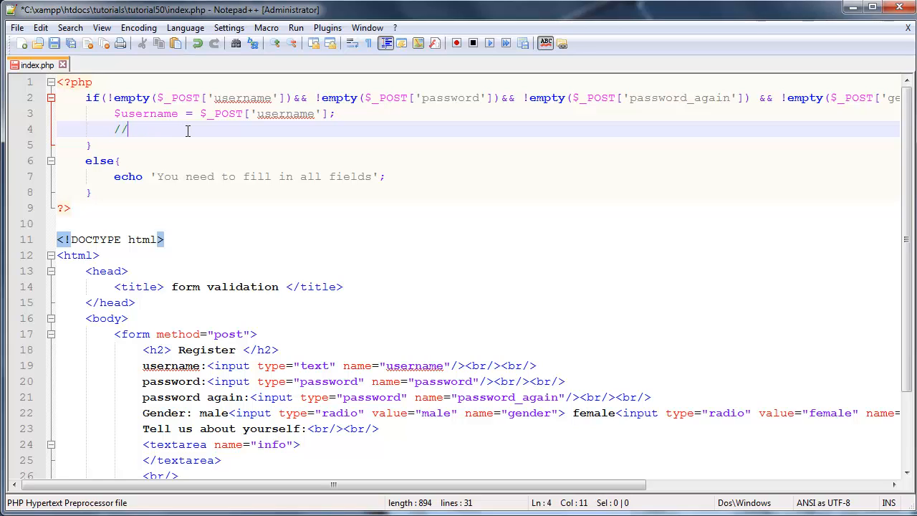
type("continue")
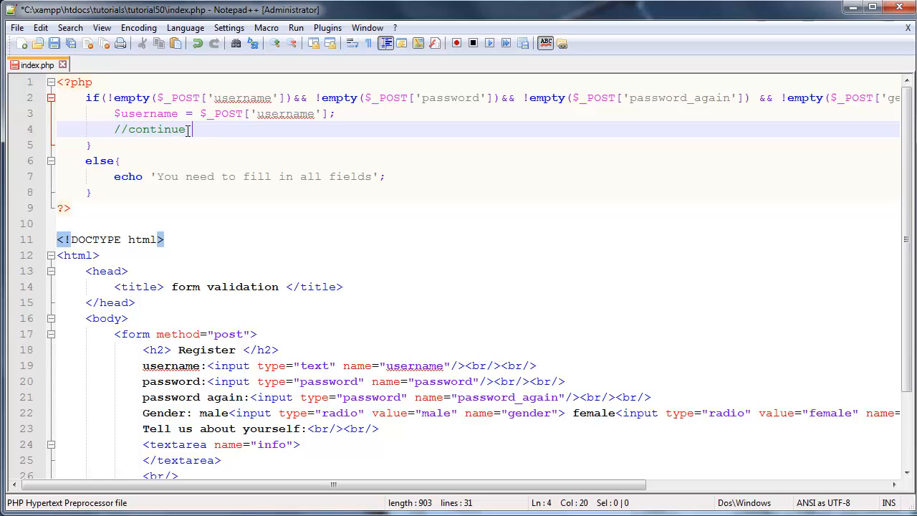
type("in next tuto")
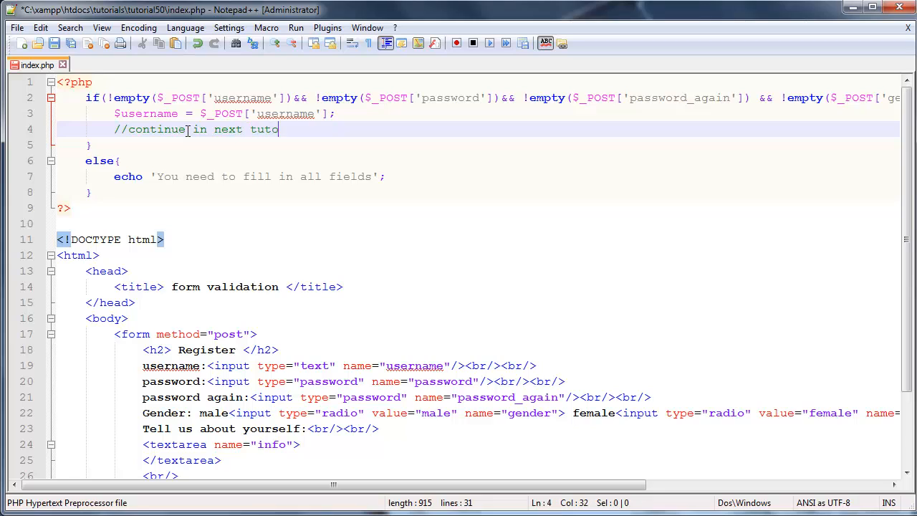
type("rial")
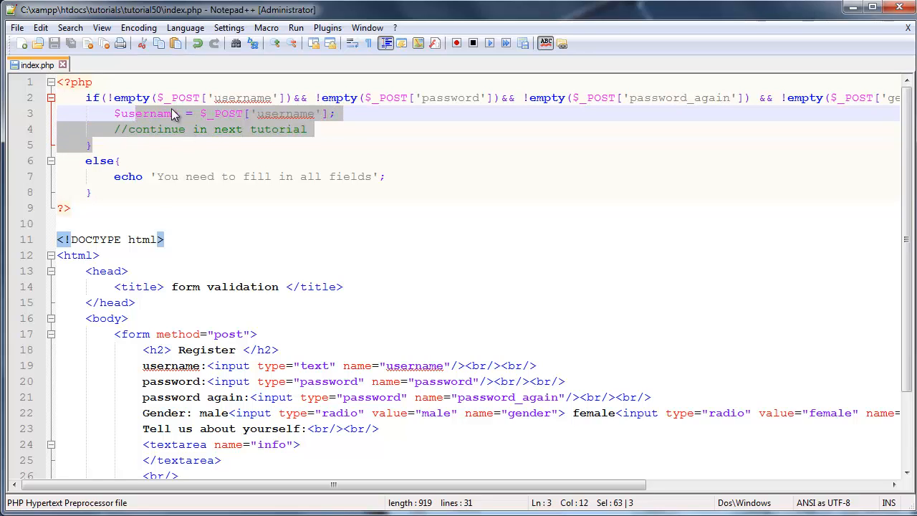
mouse_move(265, 205)
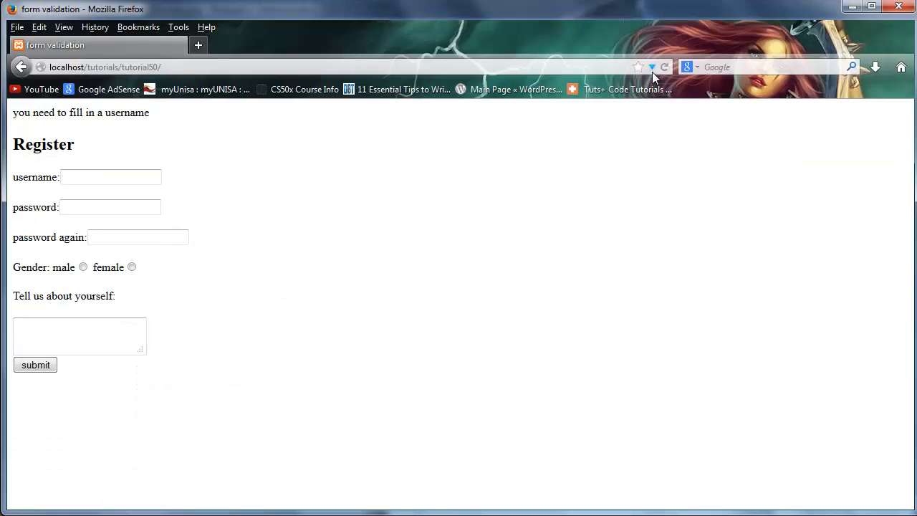
Step: Reload and resend the registration page, then enter the username 'Quenin'
left_click(664, 67)
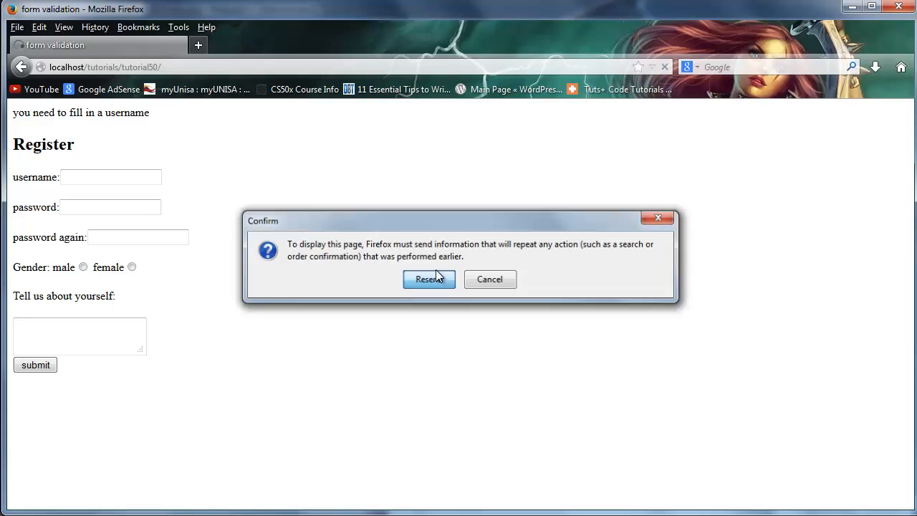
left_click(428, 279)
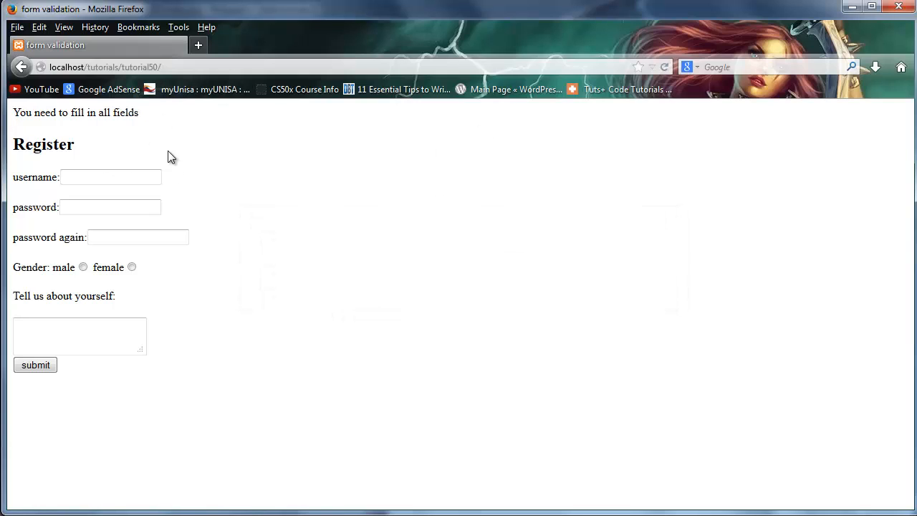
left_click(110, 177)
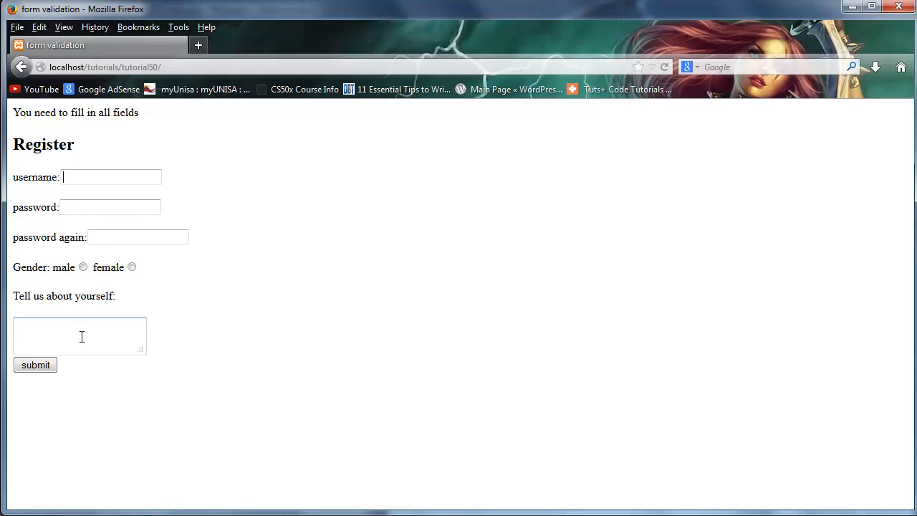
mouse_move(75, 322)
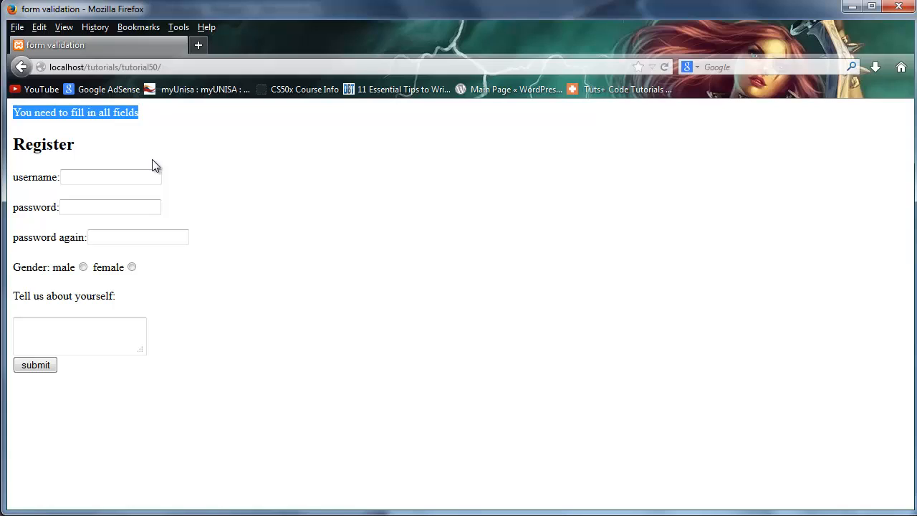
left_click(111, 177)
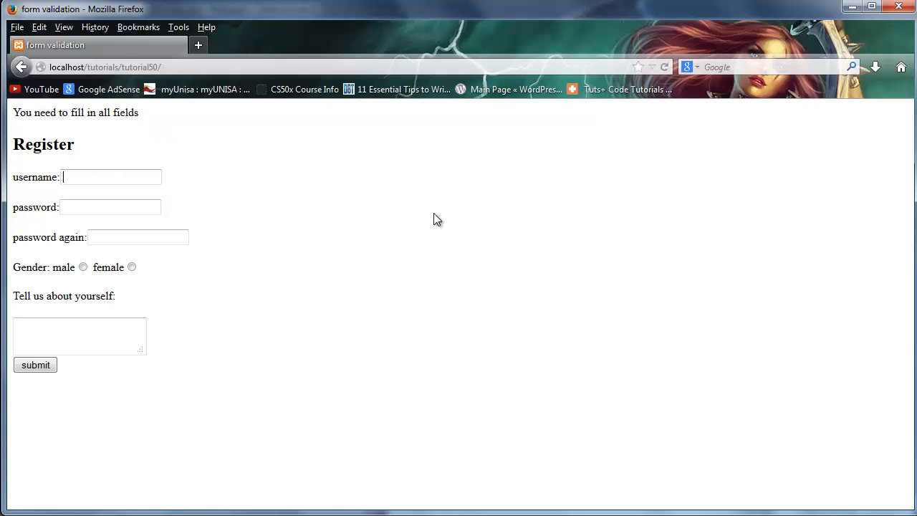
type("Quenin")
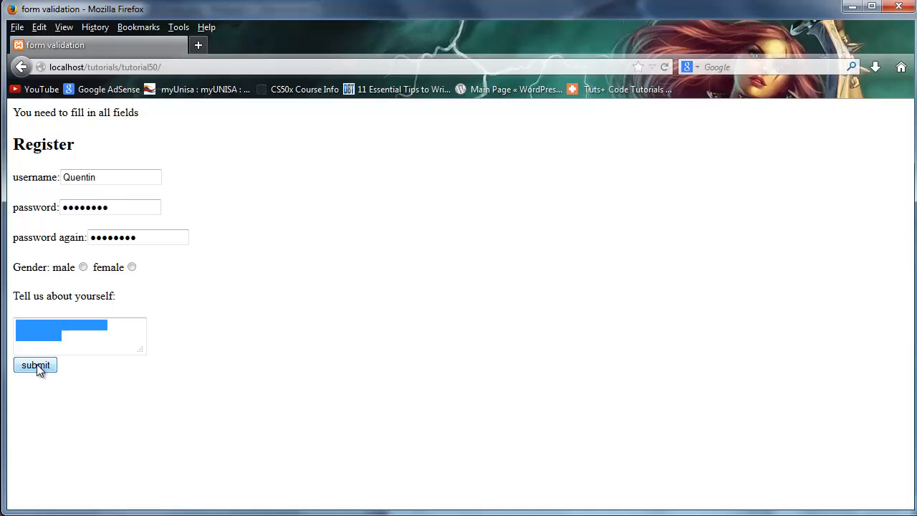
Step: Enter username 'Quen', choose male, type 'info', and submit without passwords
left_click(35, 364)
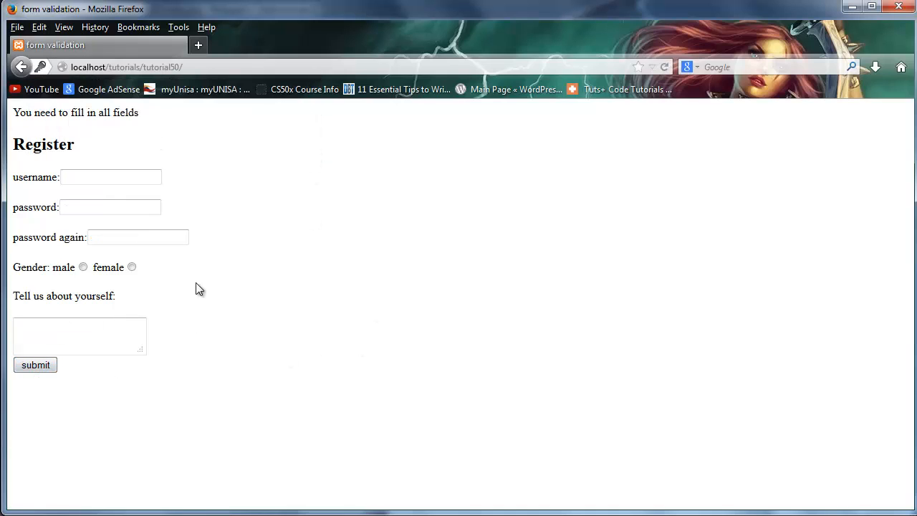
mouse_move(400, 278)
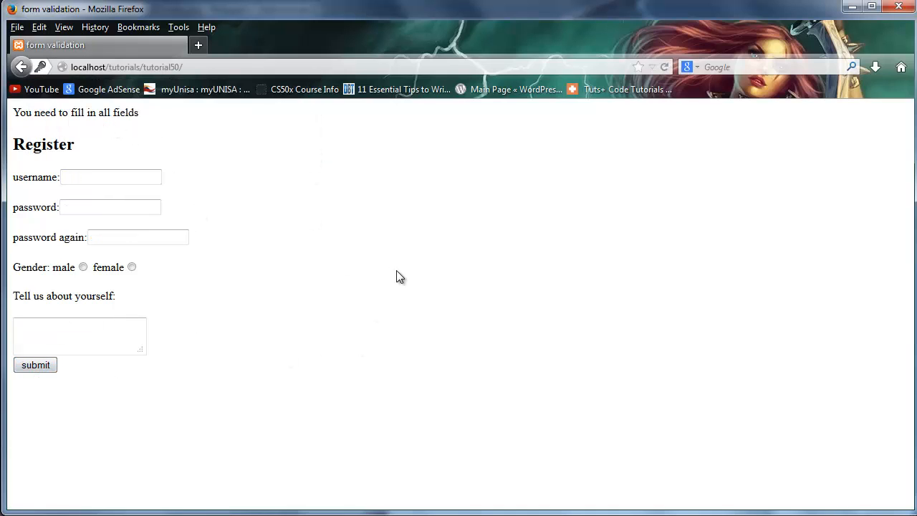
type("Quentin")
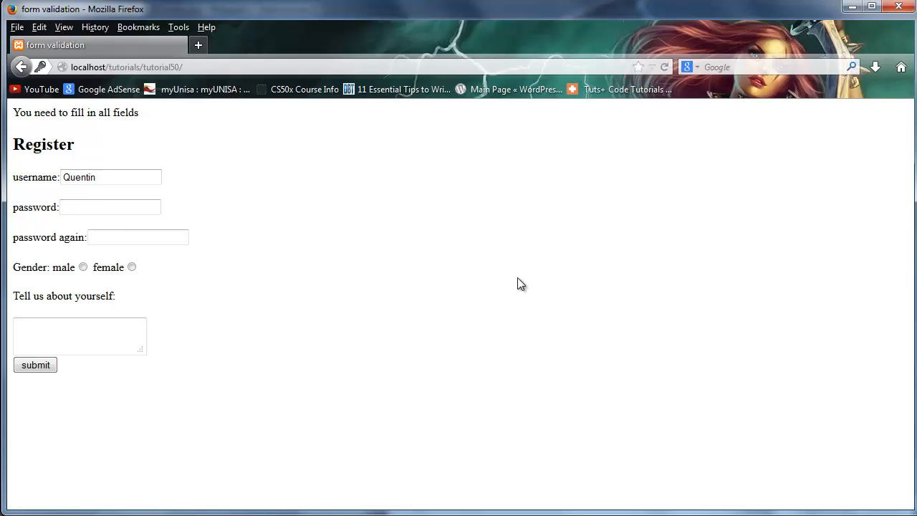
mouse_move(131, 267)
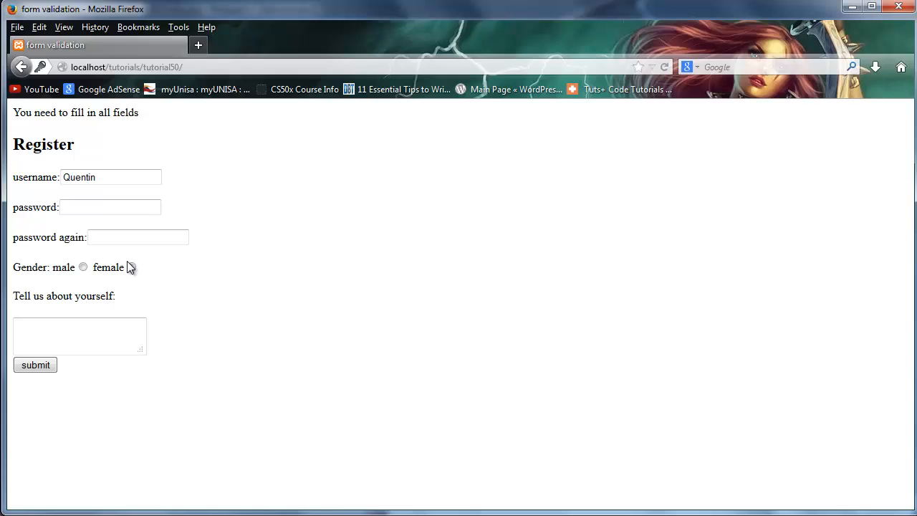
left_click(83, 267)
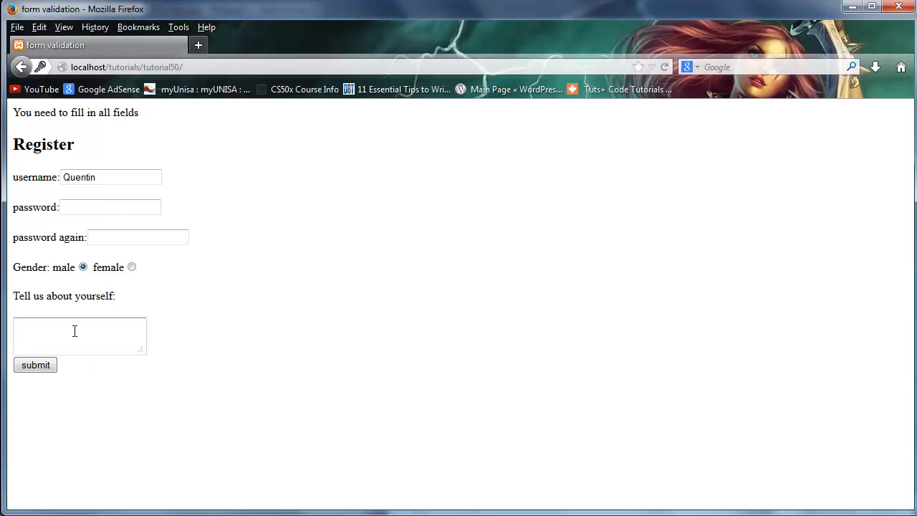
type("n")
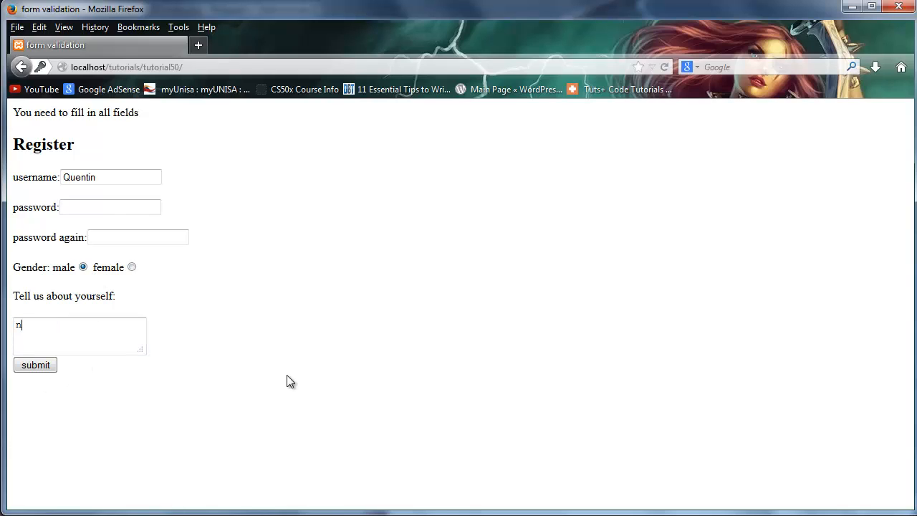
type("info")
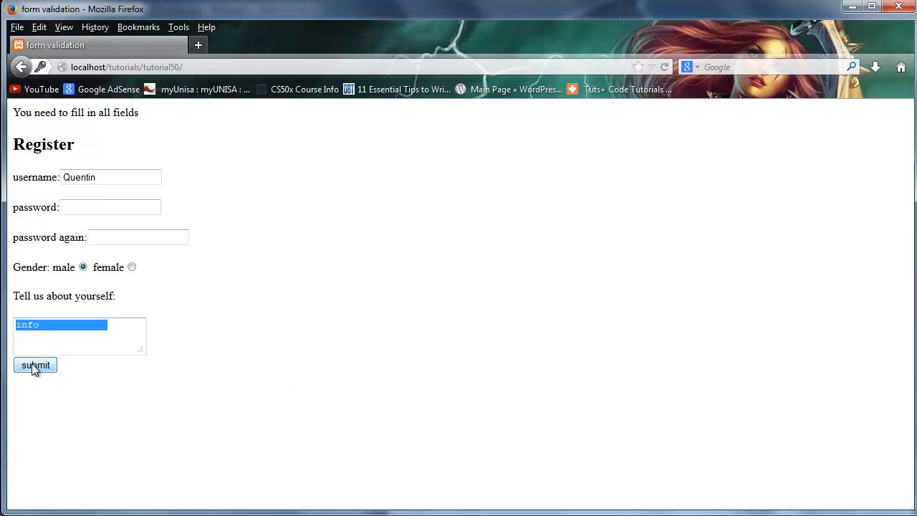
left_click(36, 365)
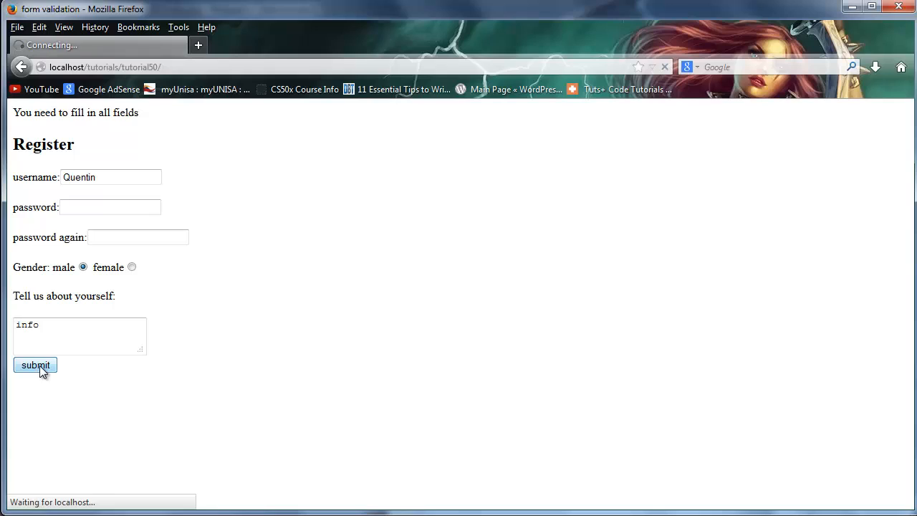
Step: Resubmit, show the about box is empty, and highlight the fill-in-all-fields warning
left_click(36, 365)
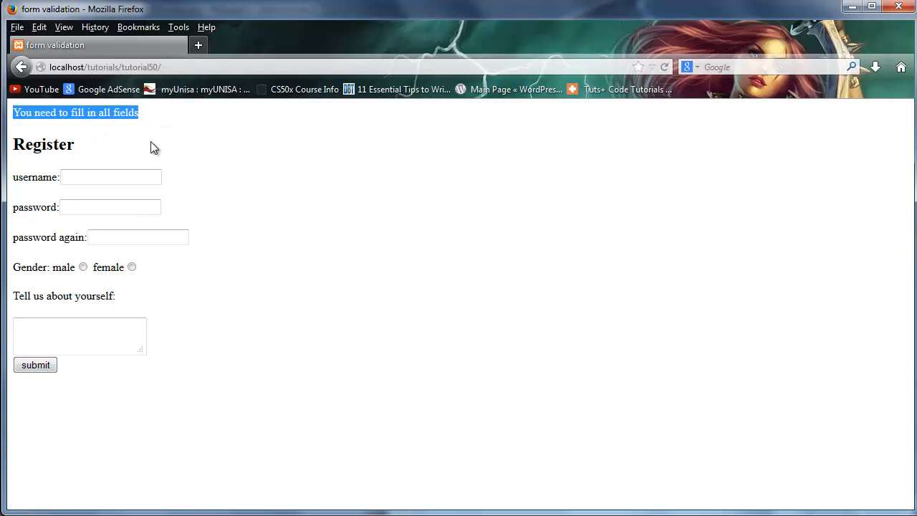
mouse_move(88, 150)
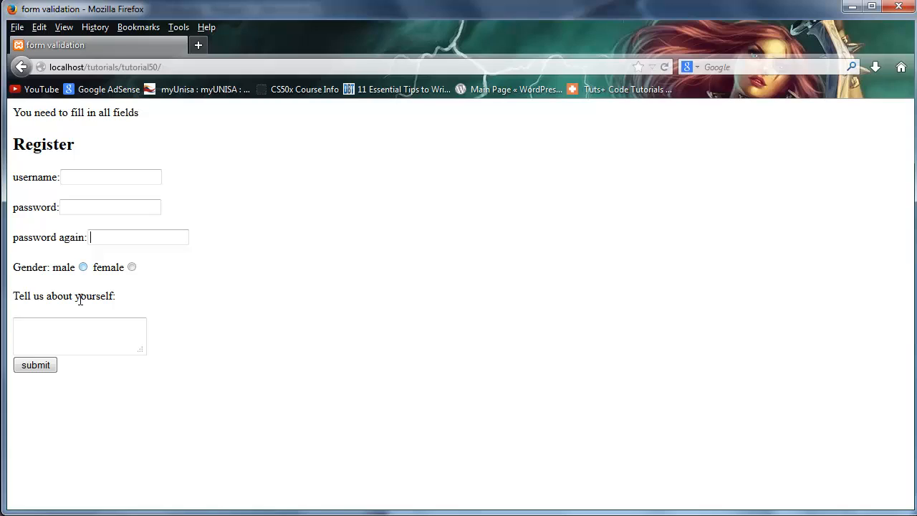
left_click(79, 335)
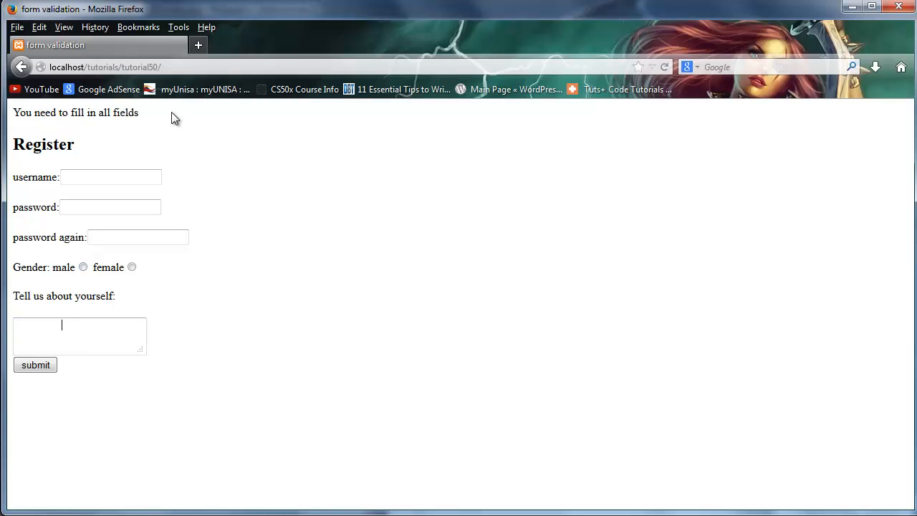
mouse_move(179, 120)
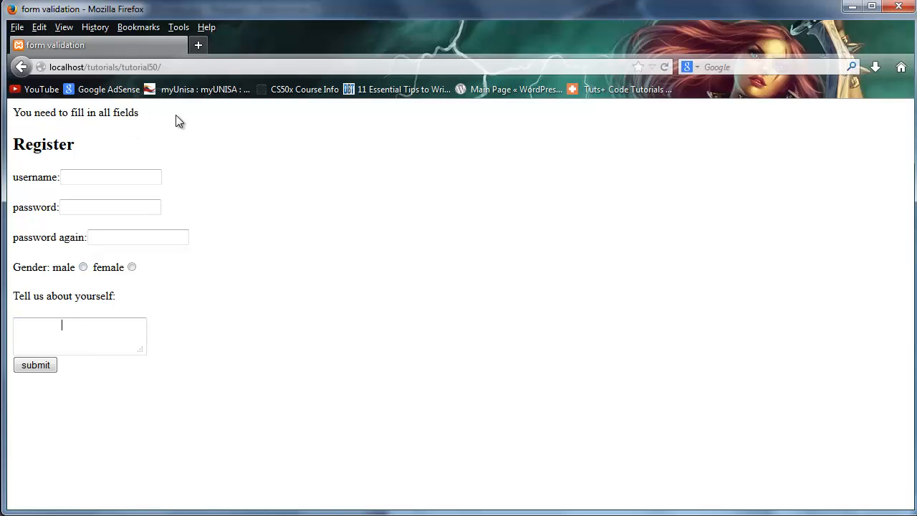
double_click(75, 113)
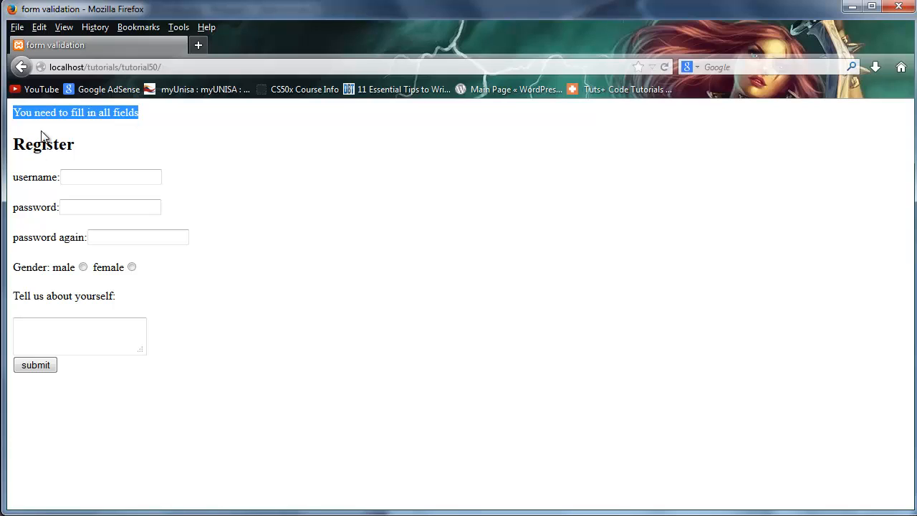
left_click(111, 177)
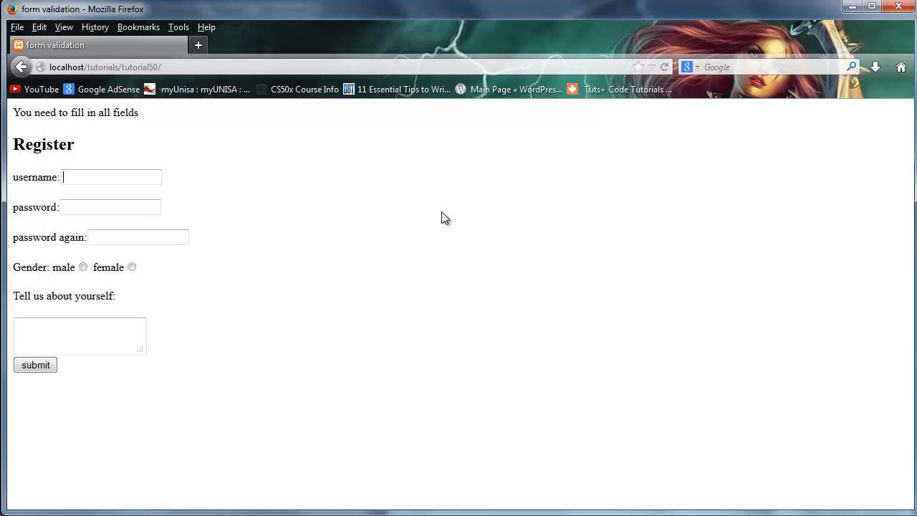
Step: Submit username Quentin, male, and 'I'm really cool', then decline saving the password
type("Que")
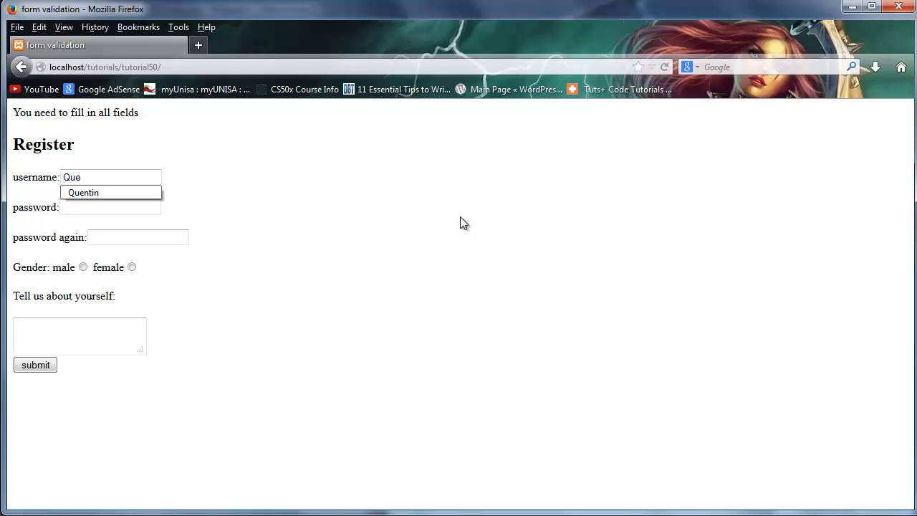
left_click(84, 192)
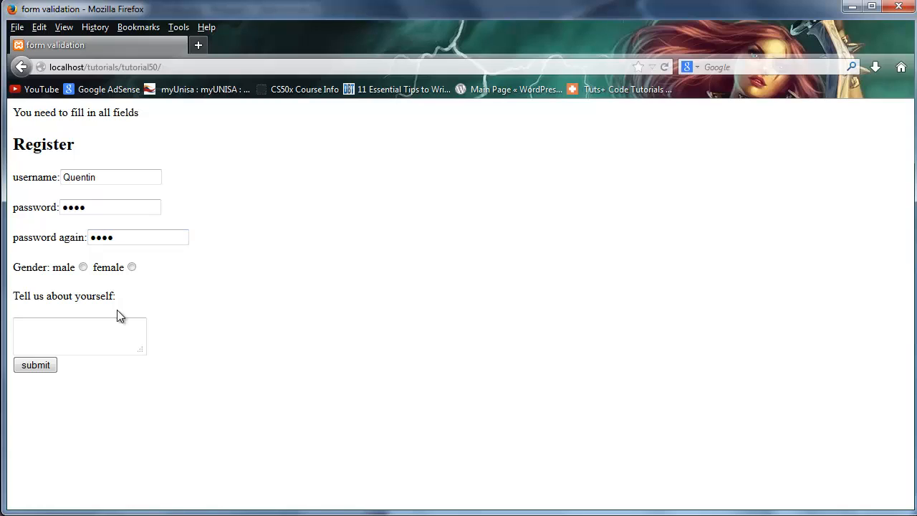
left_click(83, 266)
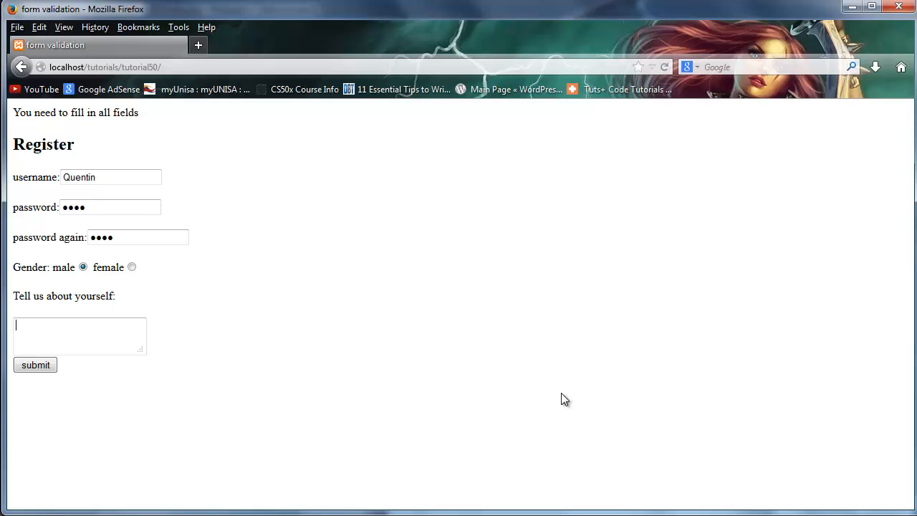
type("I'm")
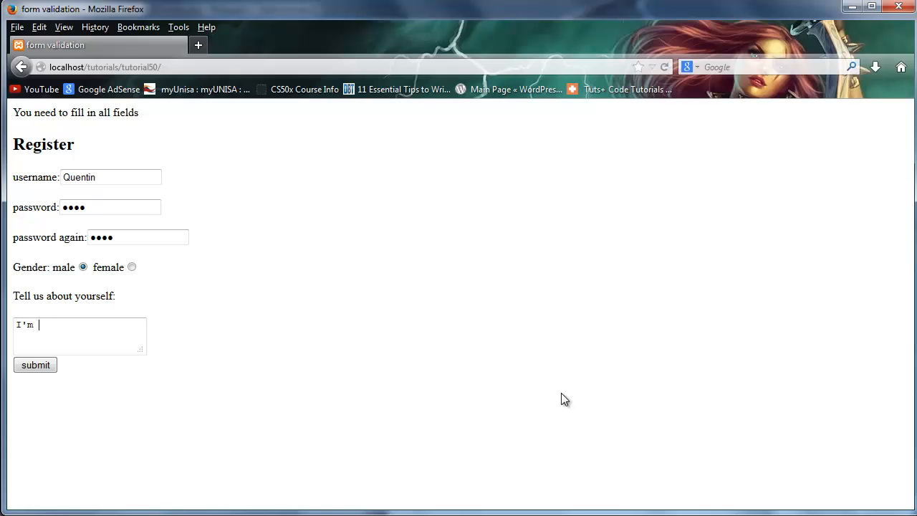
type("really cool")
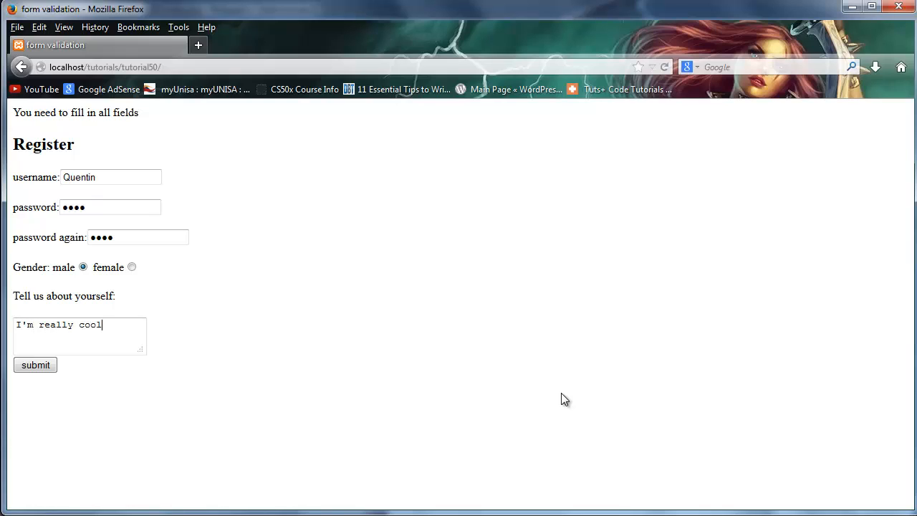
mouse_move(36, 364)
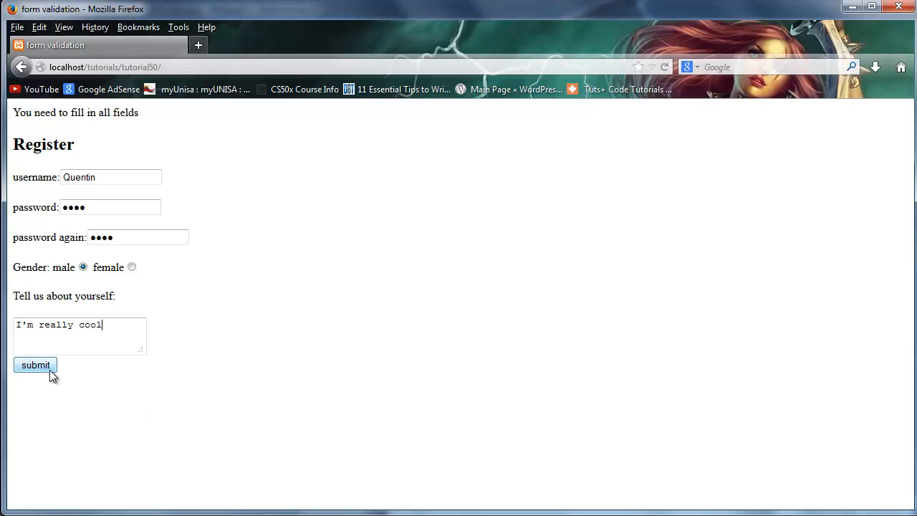
left_click(35, 365)
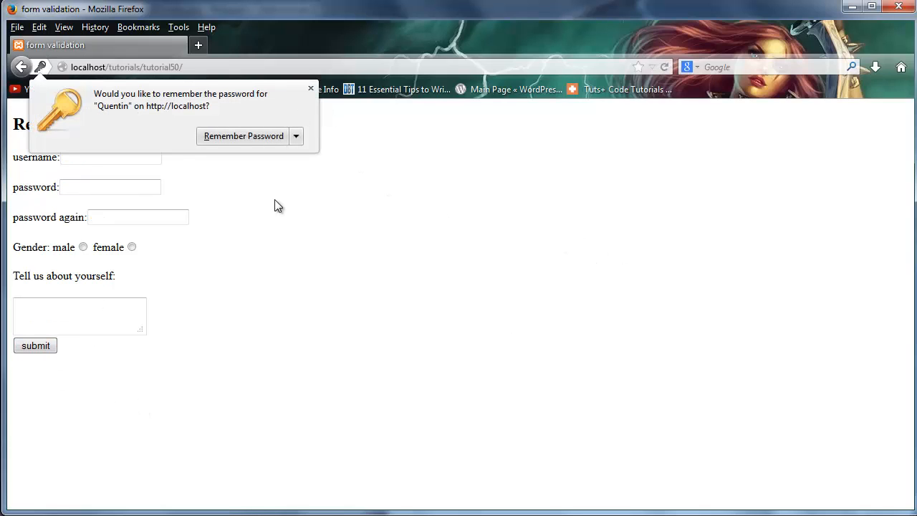
left_click(311, 88)
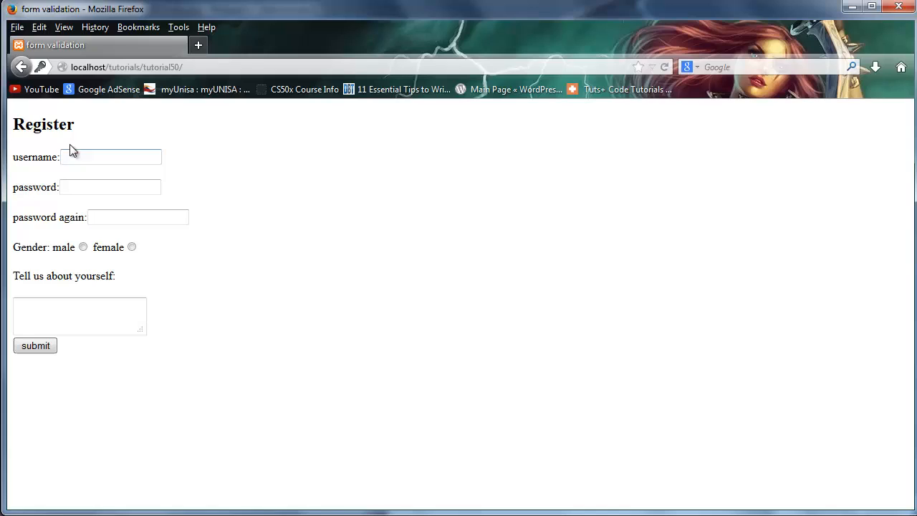
double_click(43, 124)
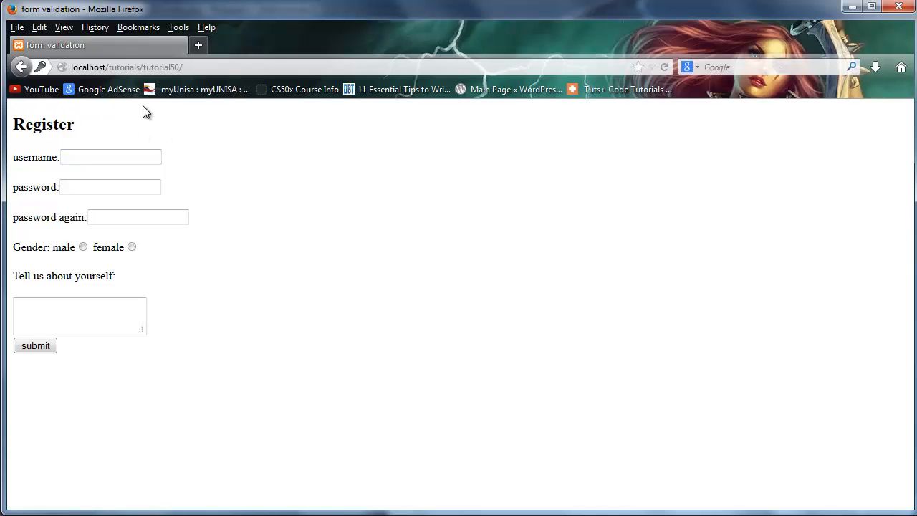
mouse_move(217, 135)
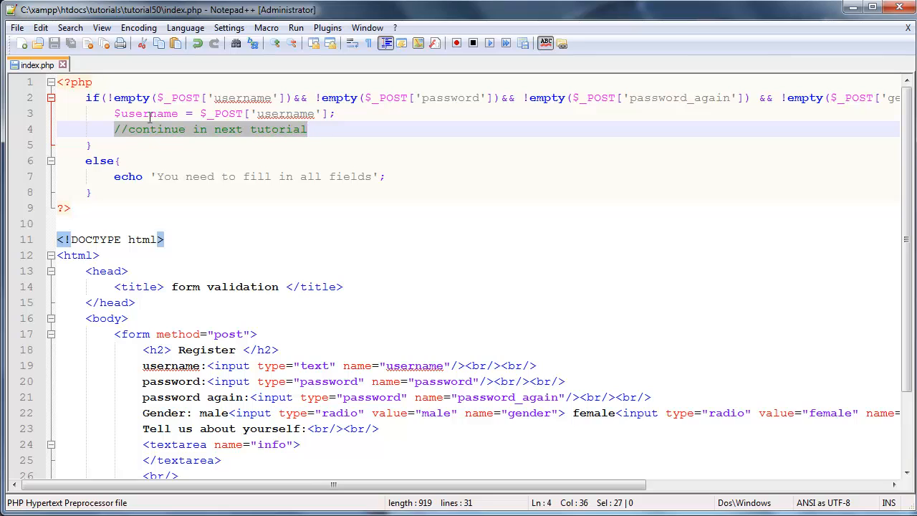
Step: Click in the index.php editor to clear the selection on line 4
left_click(258, 98)
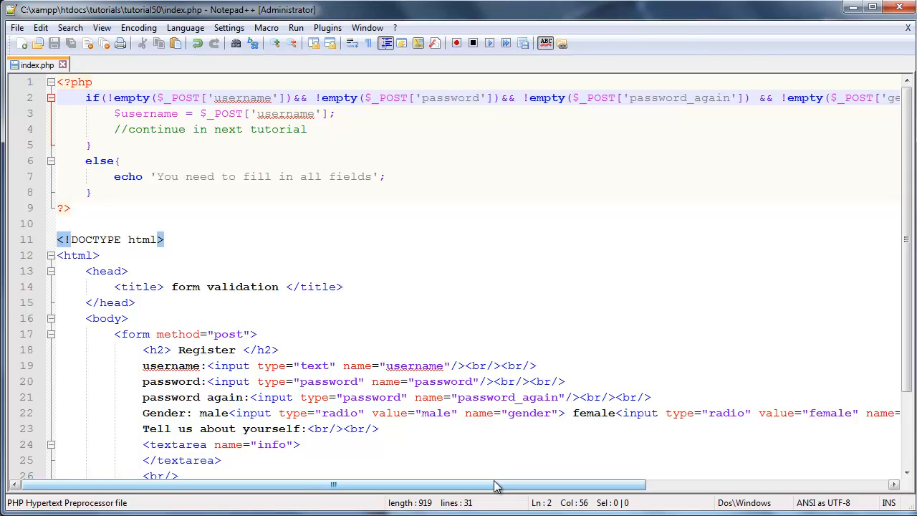
mouse_move(485, 485)
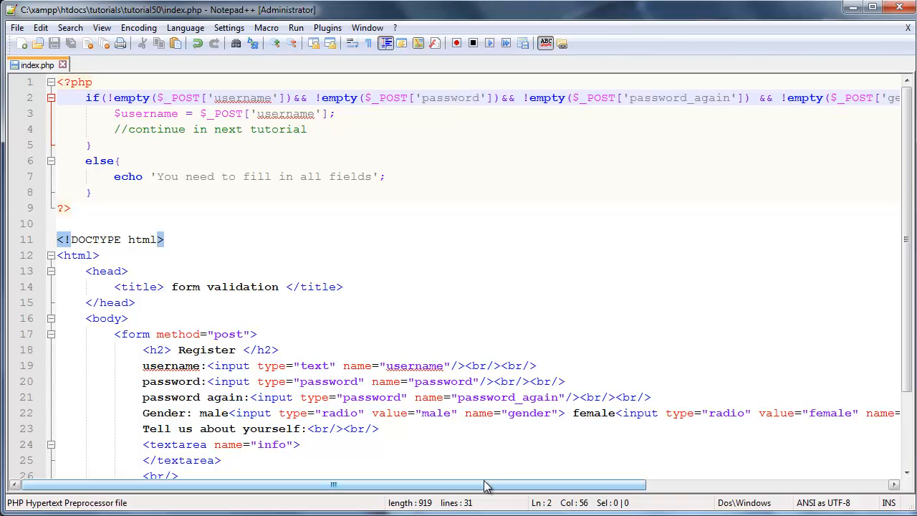